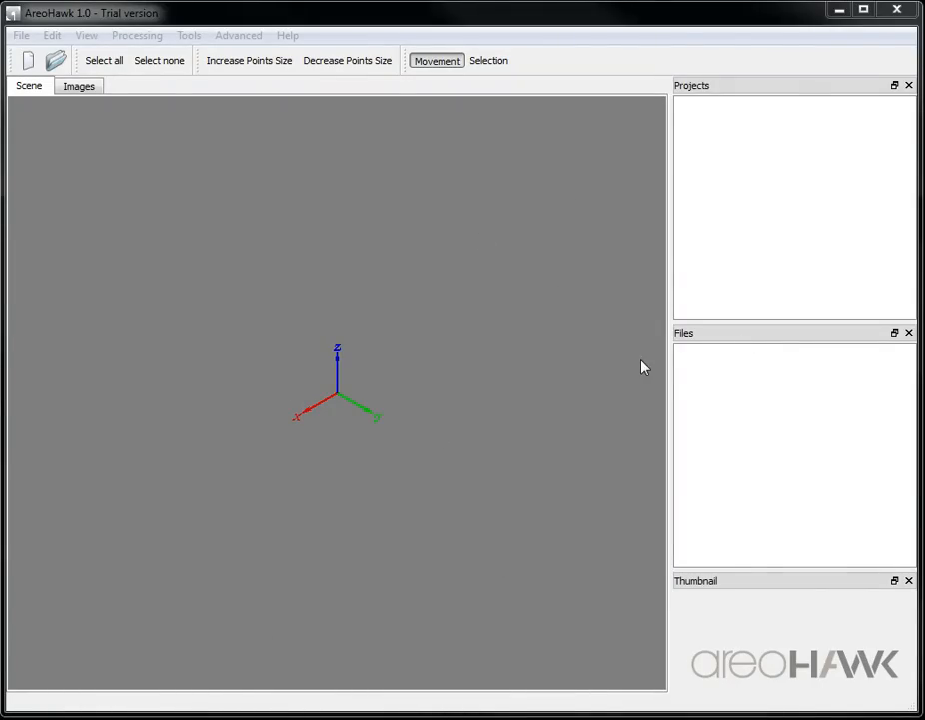
mouse_move(568, 412)
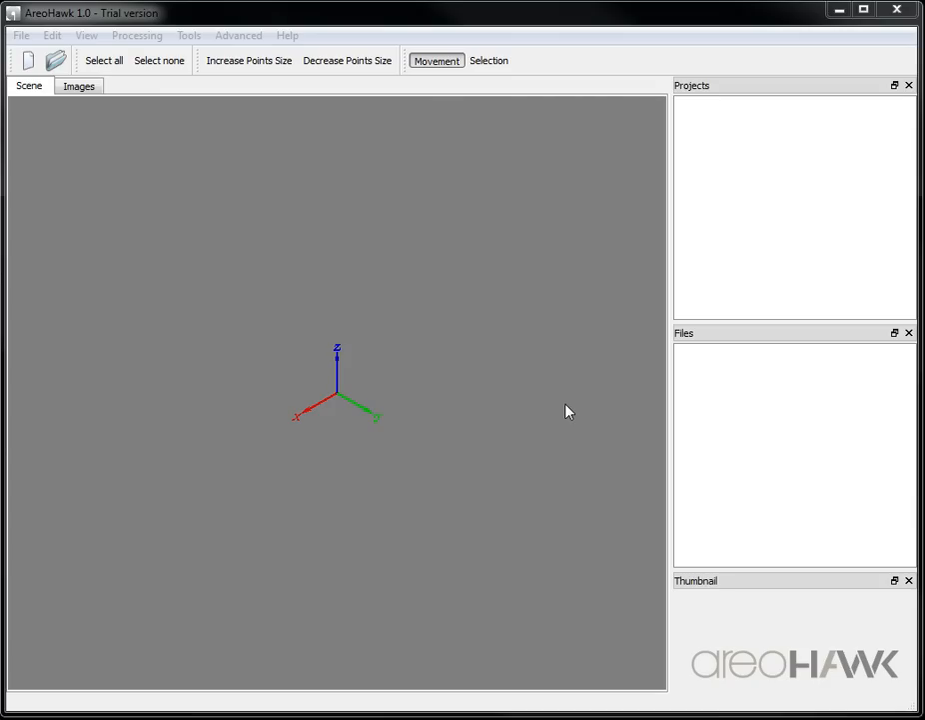
mouse_move(463, 204)
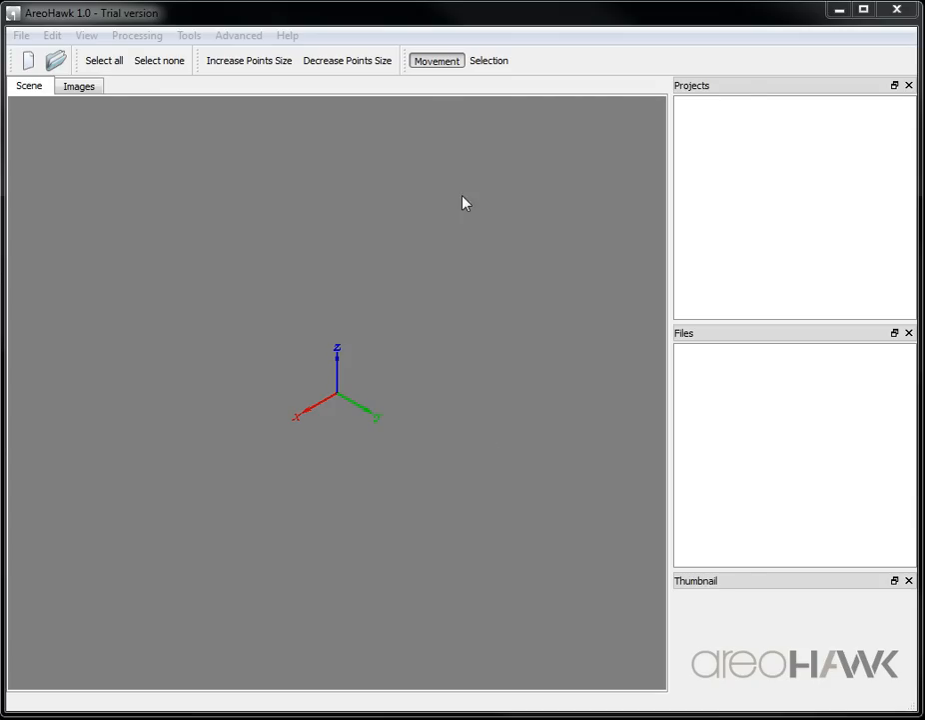
mouse_move(18, 38)
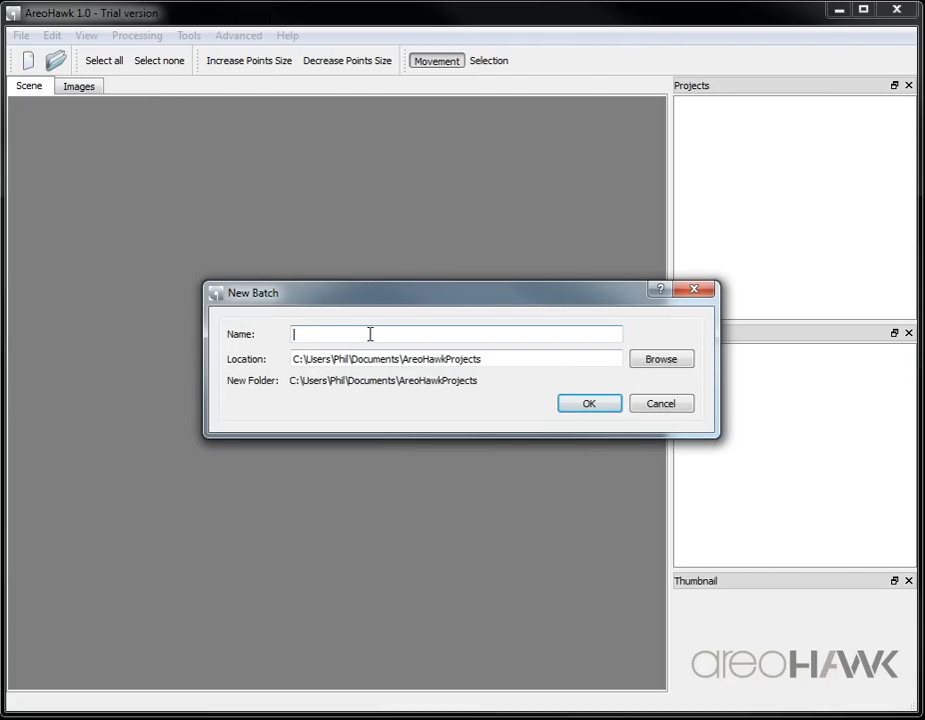
- Name the new batch TestScene and confirm its creation
type("TestScene")
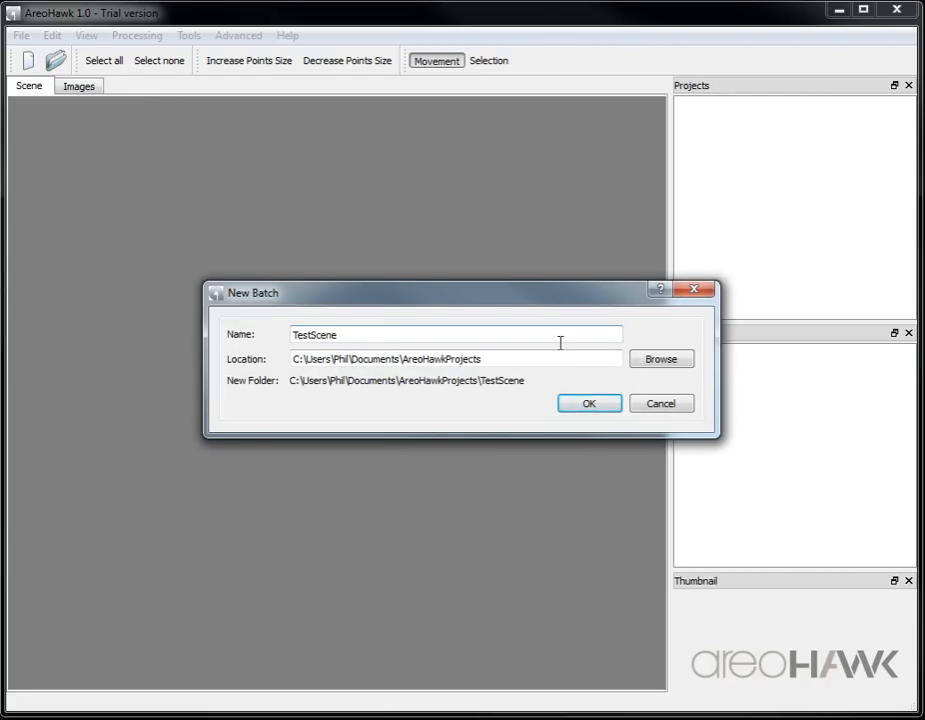
left_click(587, 404)
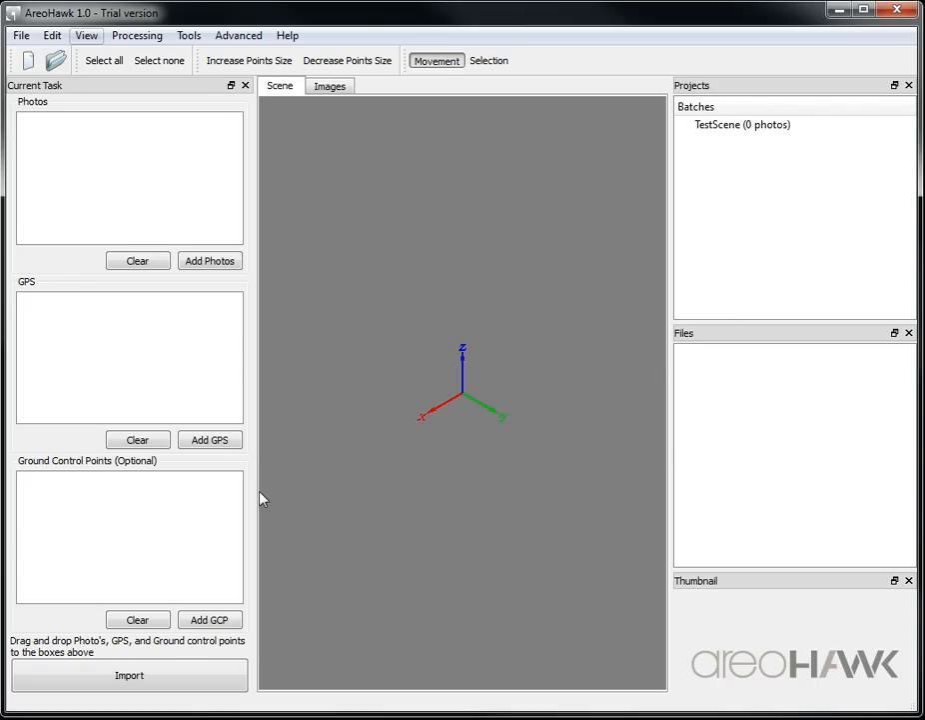
mouse_move(204, 388)
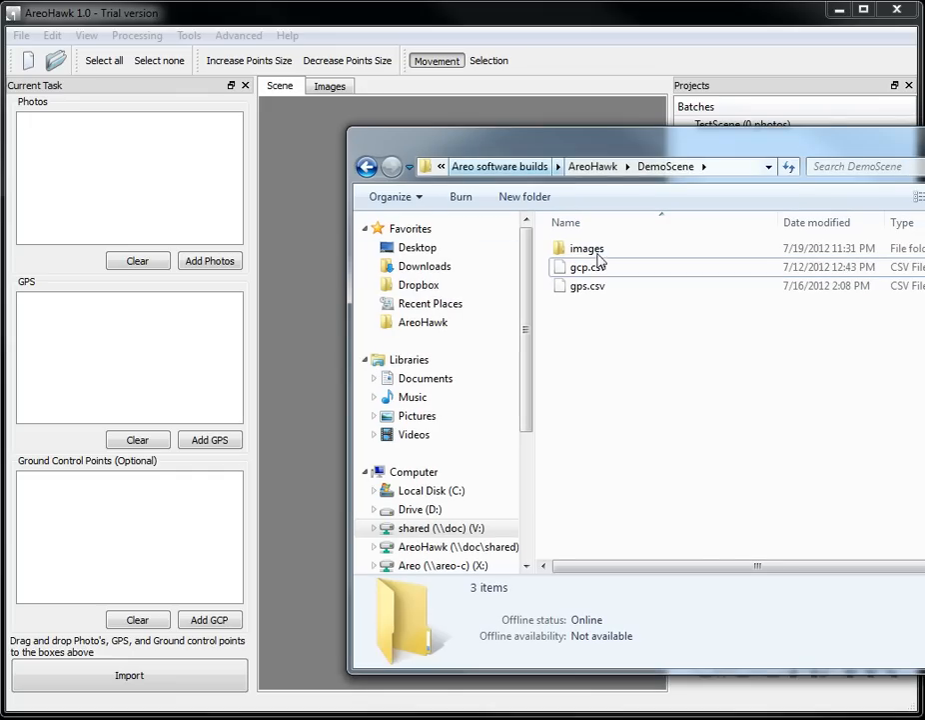
- Bring the DemoScene images folder's photos into the TestScene photo list
left_click(587, 248)
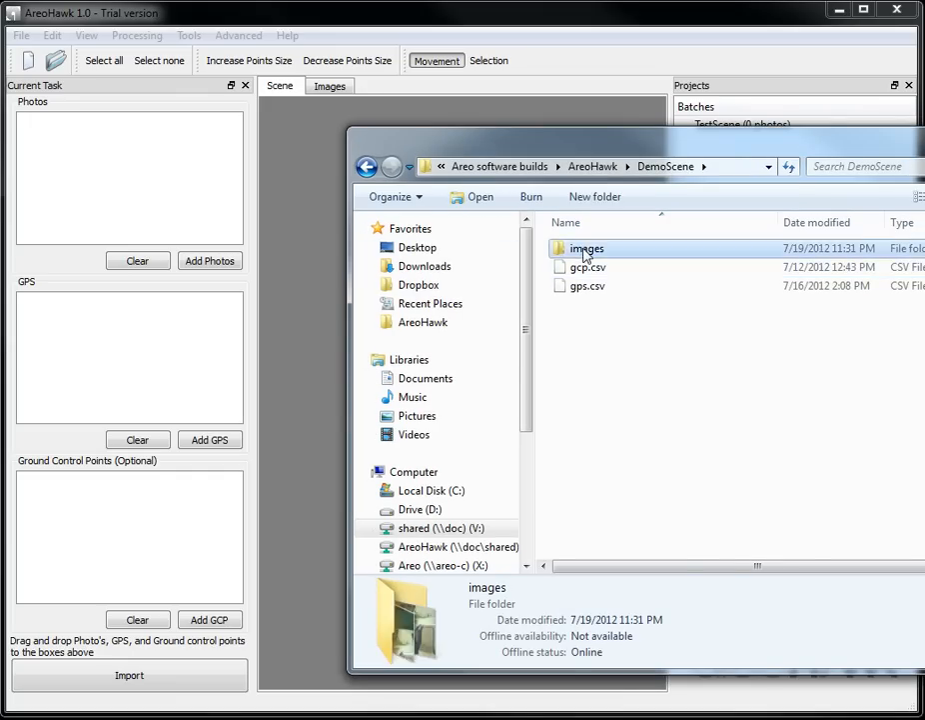
double_click(588, 248)
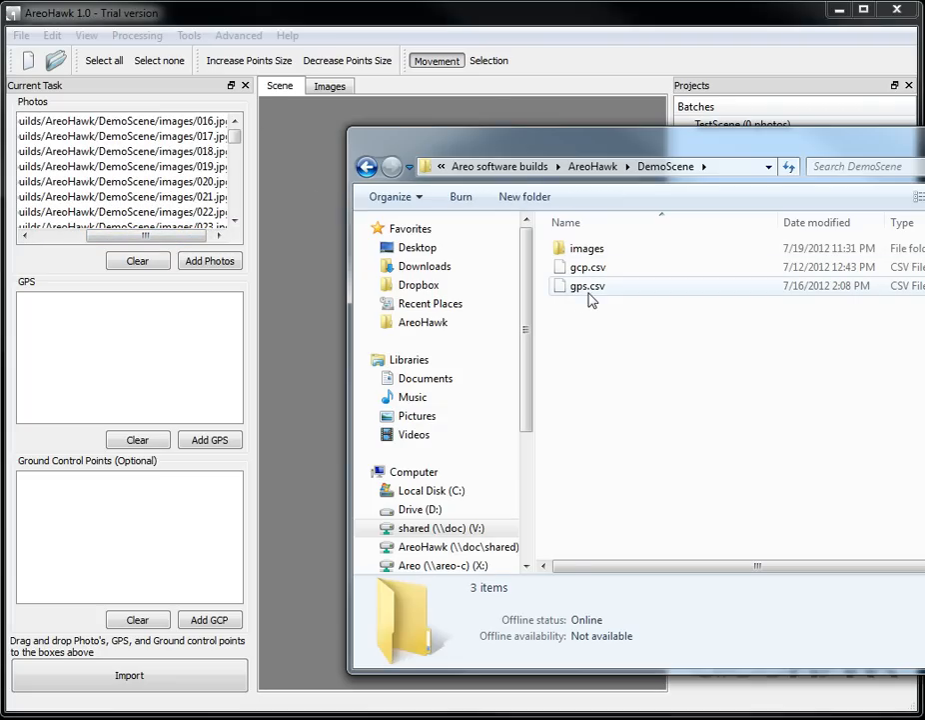
mouse_move(587, 290)
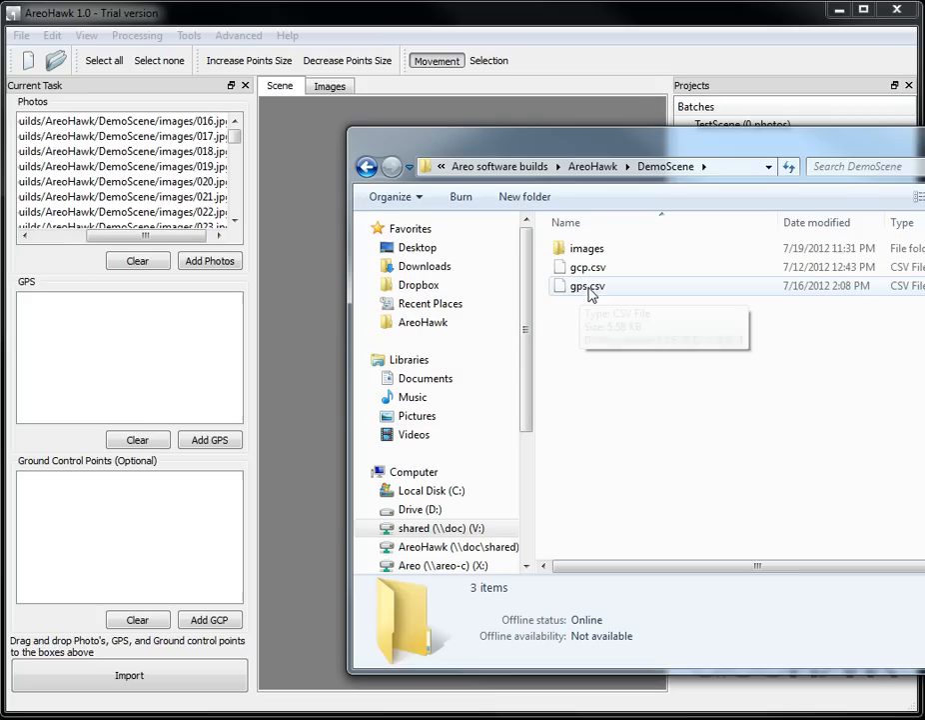
- Load gps.csv into the GPS box so its import form appears
left_click(584, 286)
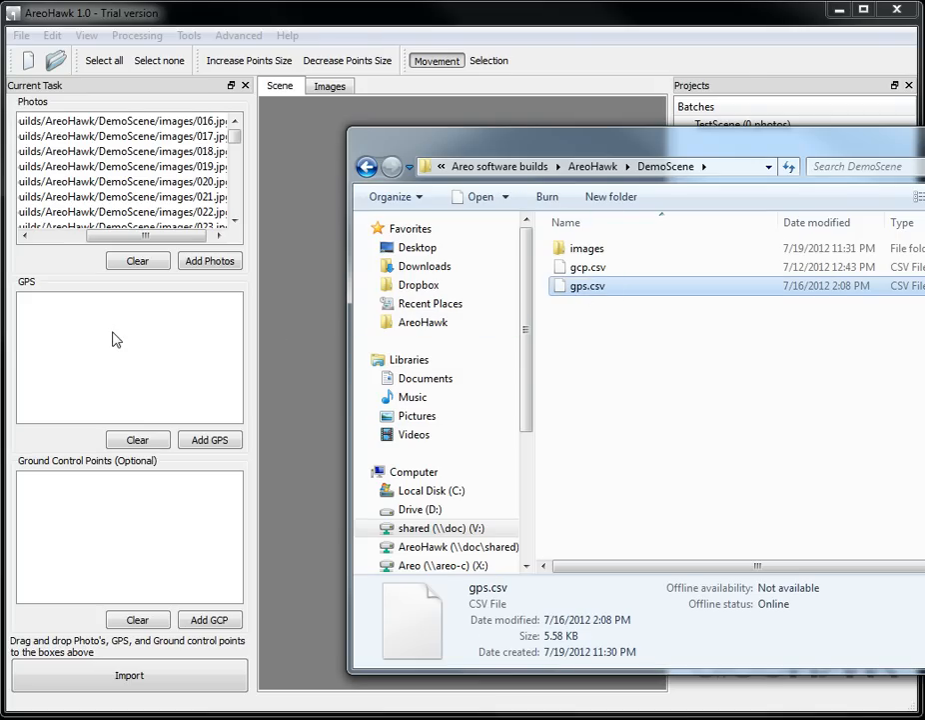
double_click(587, 286)
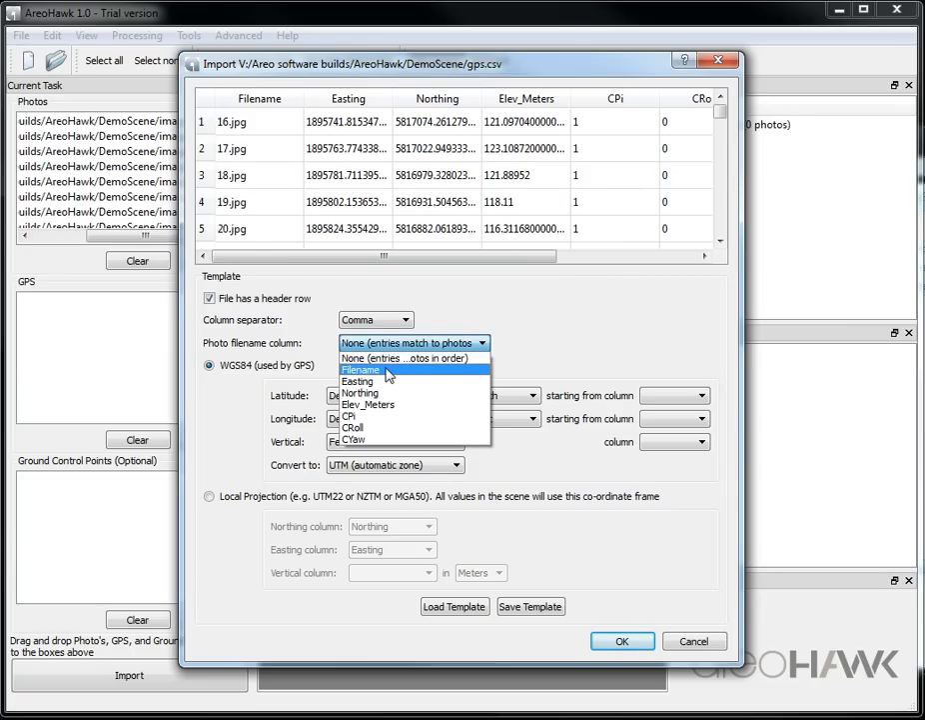
- Import GPS with Filename as photo column, Local Projection, and Elev_Meters as vertical
left_click(360, 370)
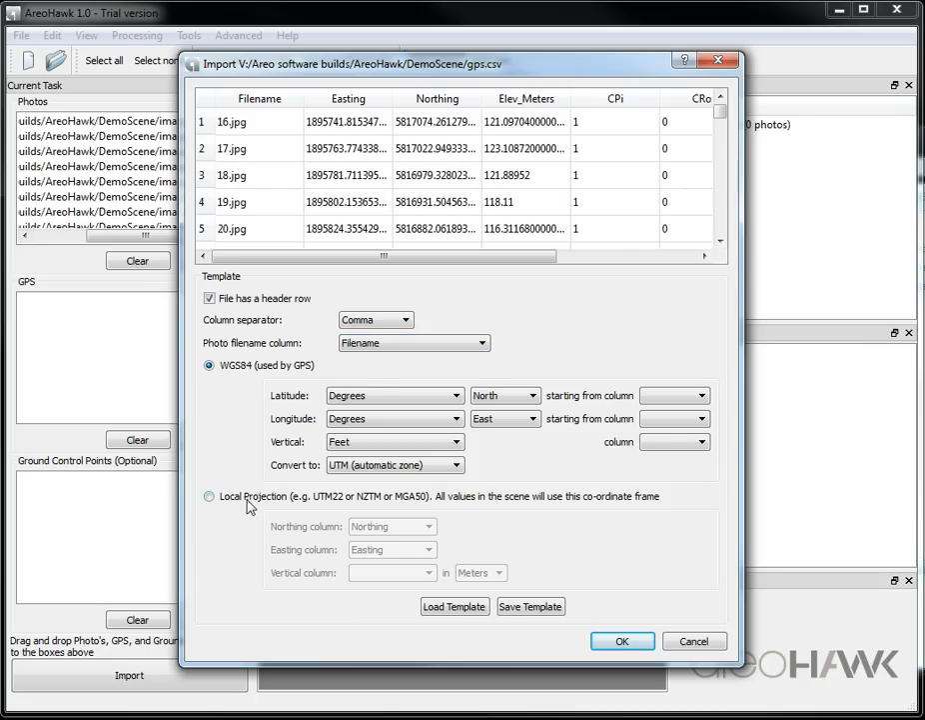
left_click(208, 496)
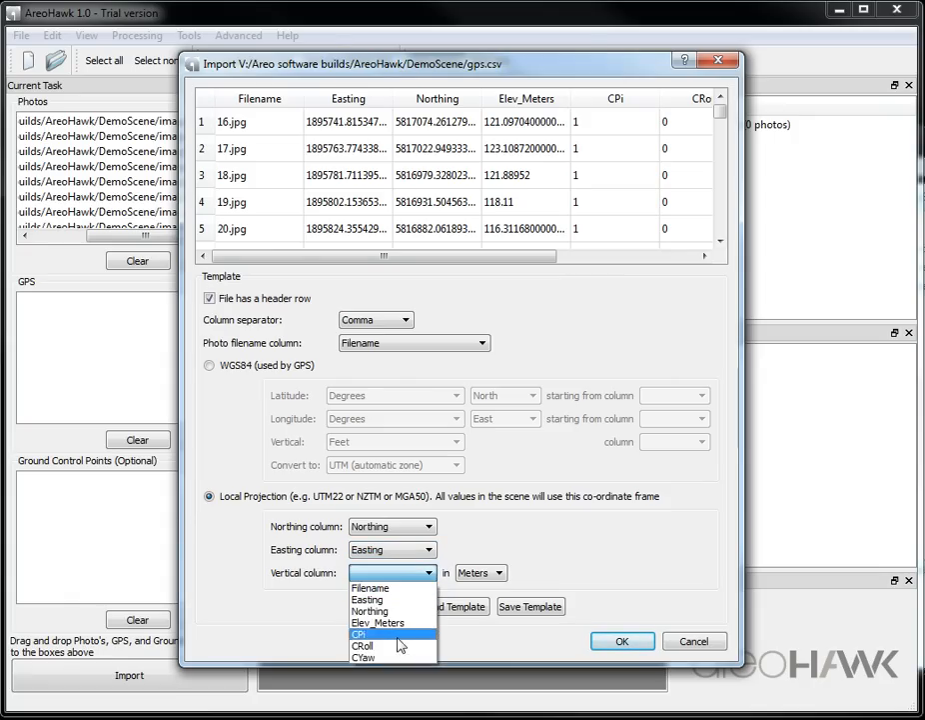
left_click(378, 624)
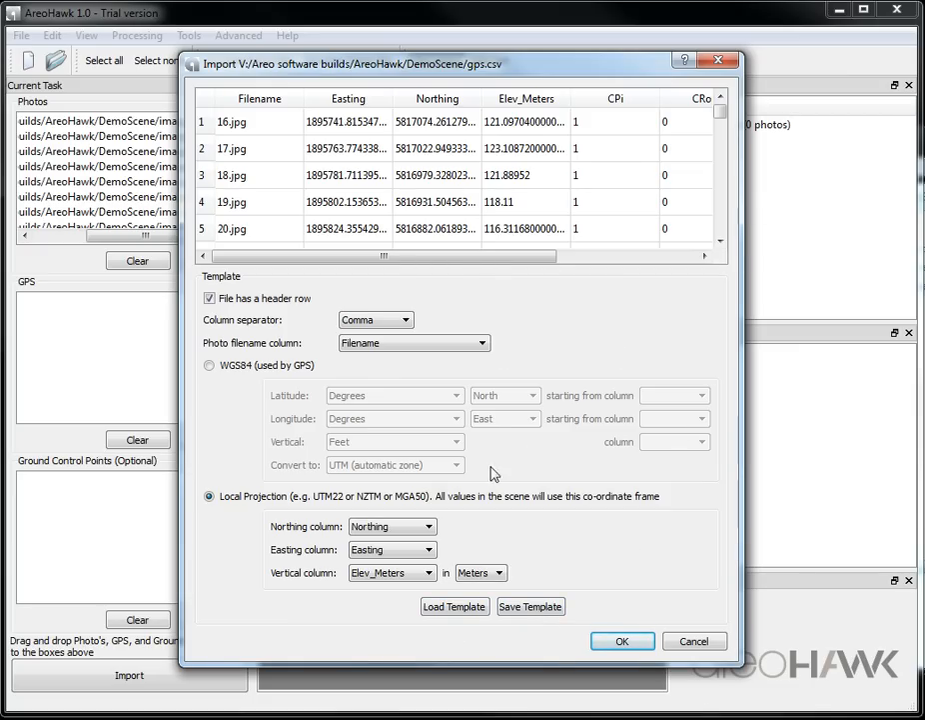
left_click(621, 639)
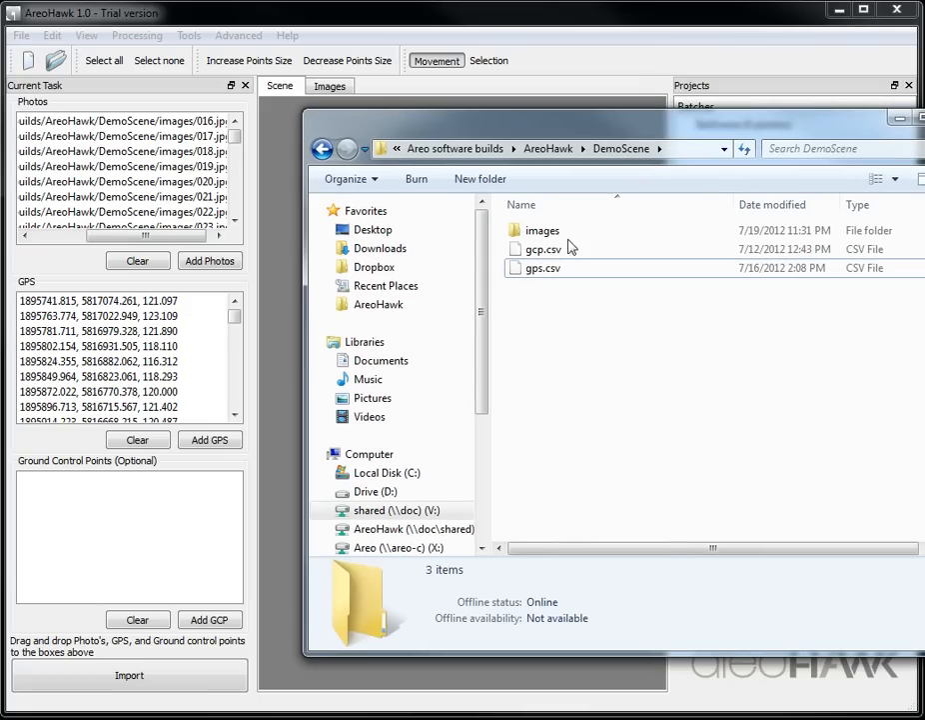
- Load gcp.csv into the Ground Control Points box so its import form appears
left_click(544, 248)
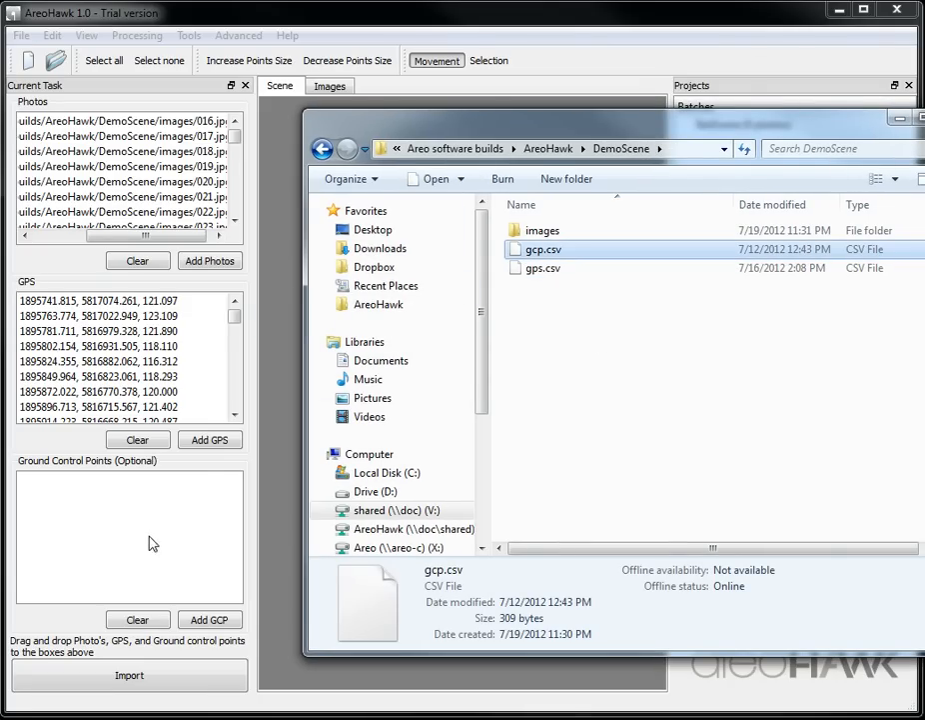
double_click(543, 247)
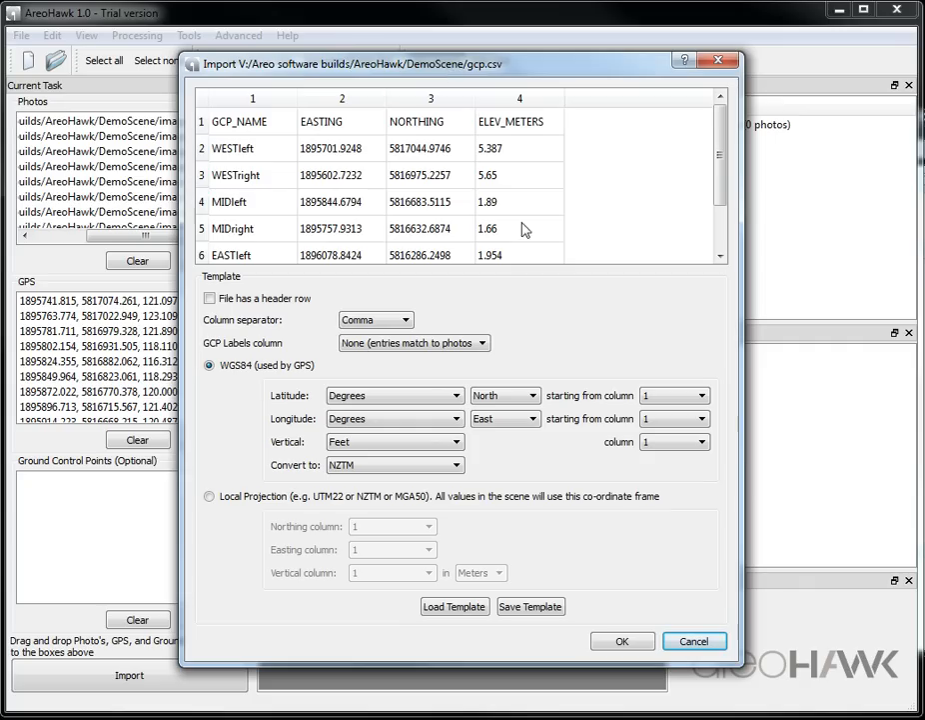
mouse_move(519, 522)
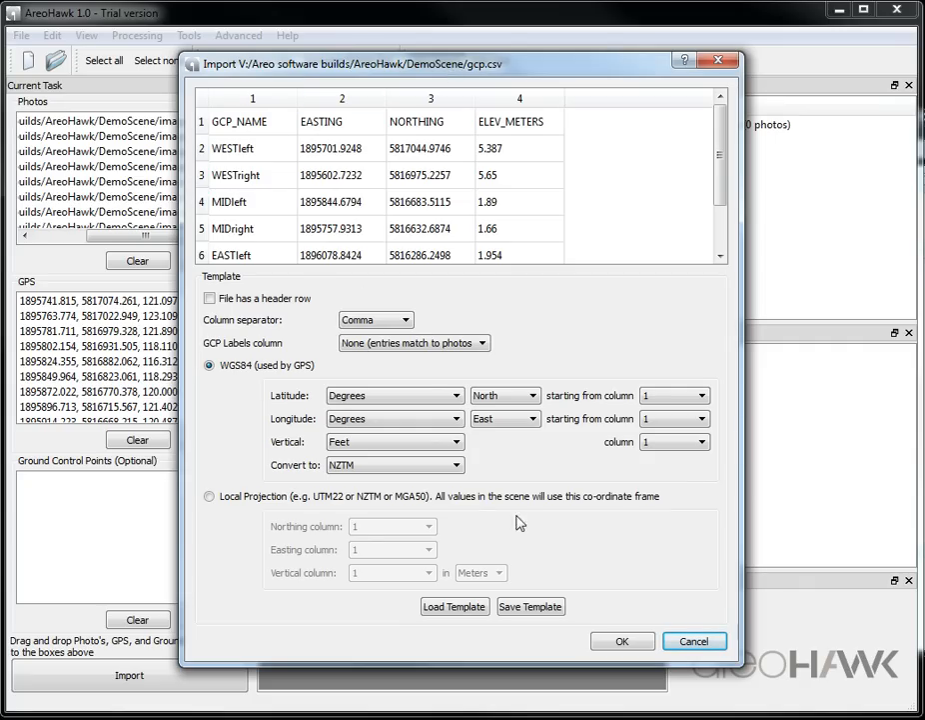
mouse_move(334, 418)
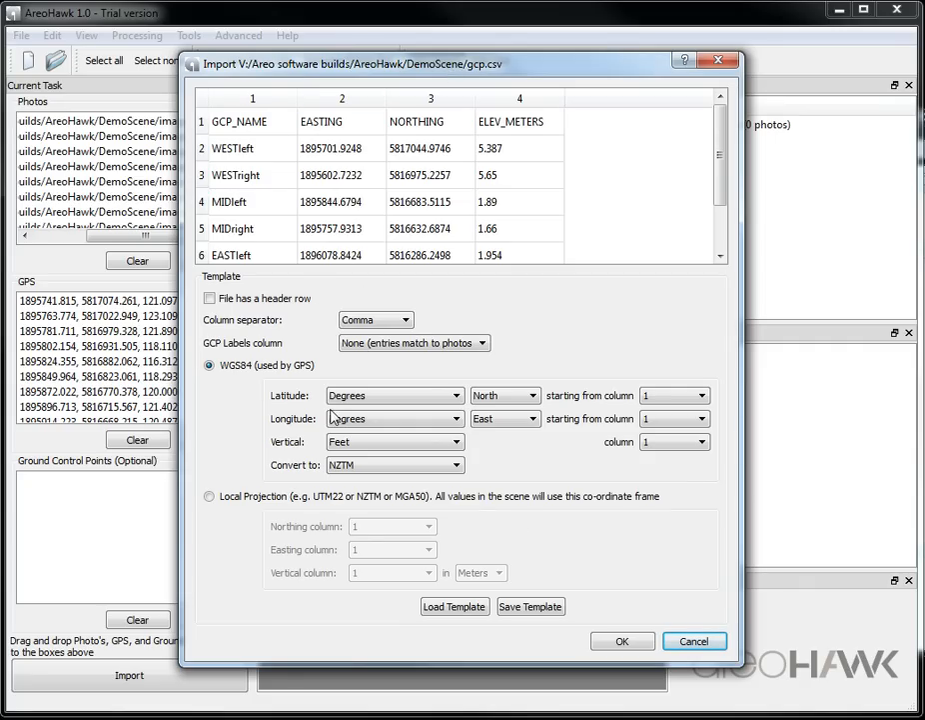
mouse_move(343, 407)
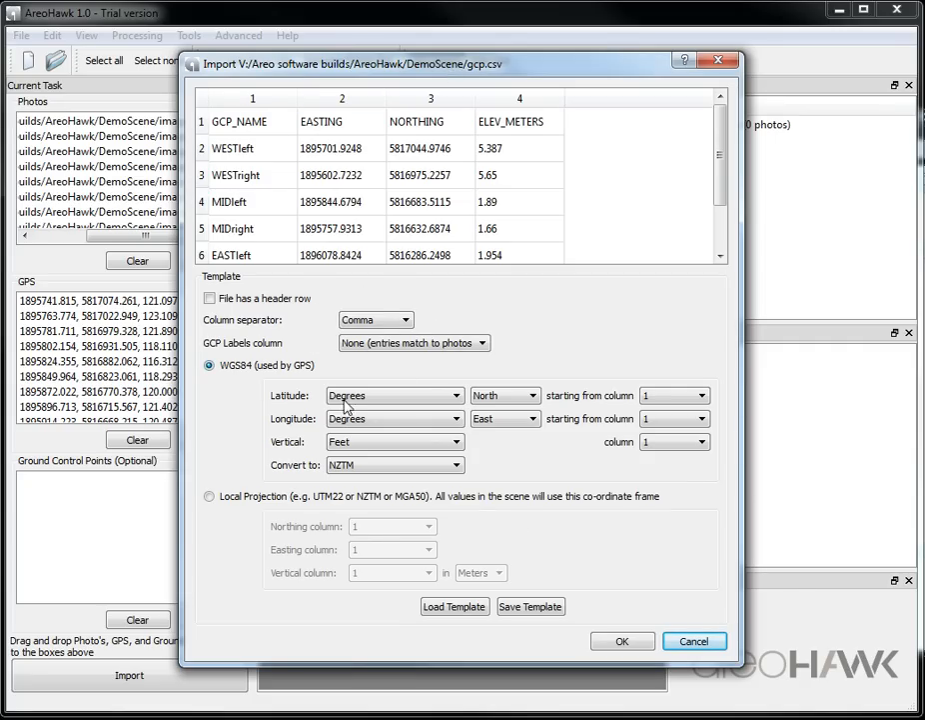
- Use the first row as headers, GCP_NAME as point names, and Local Projection coordinates
left_click(210, 298)
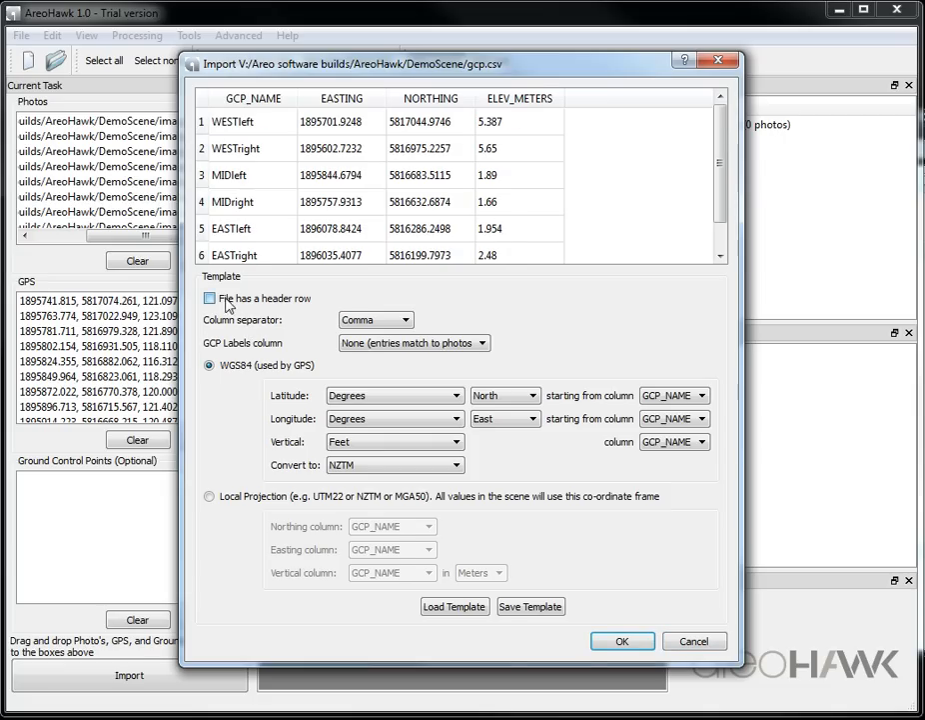
left_click(208, 298)
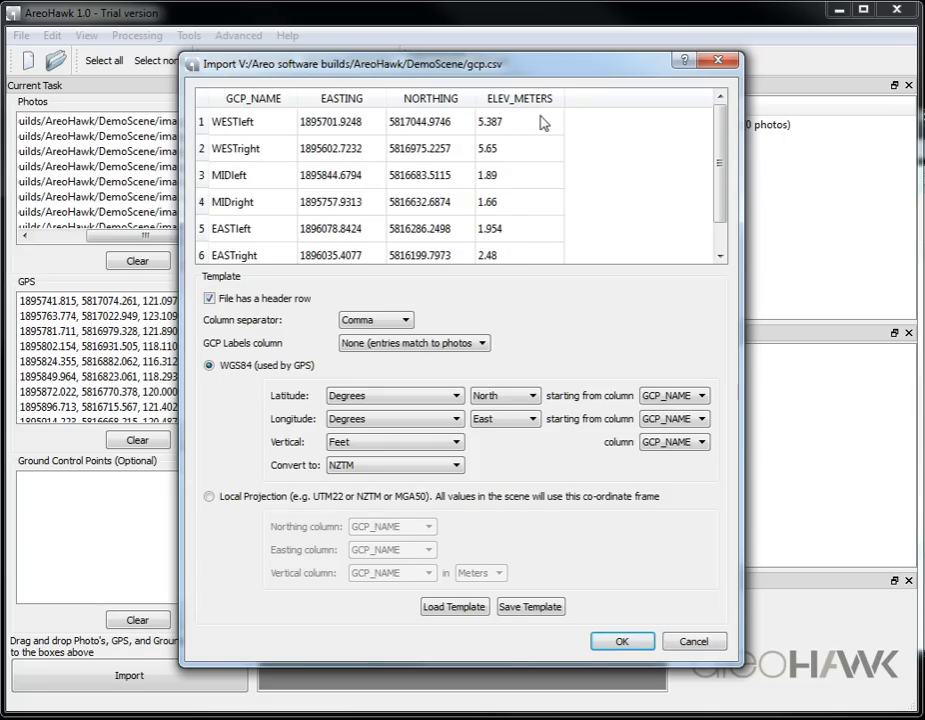
mouse_move(299, 314)
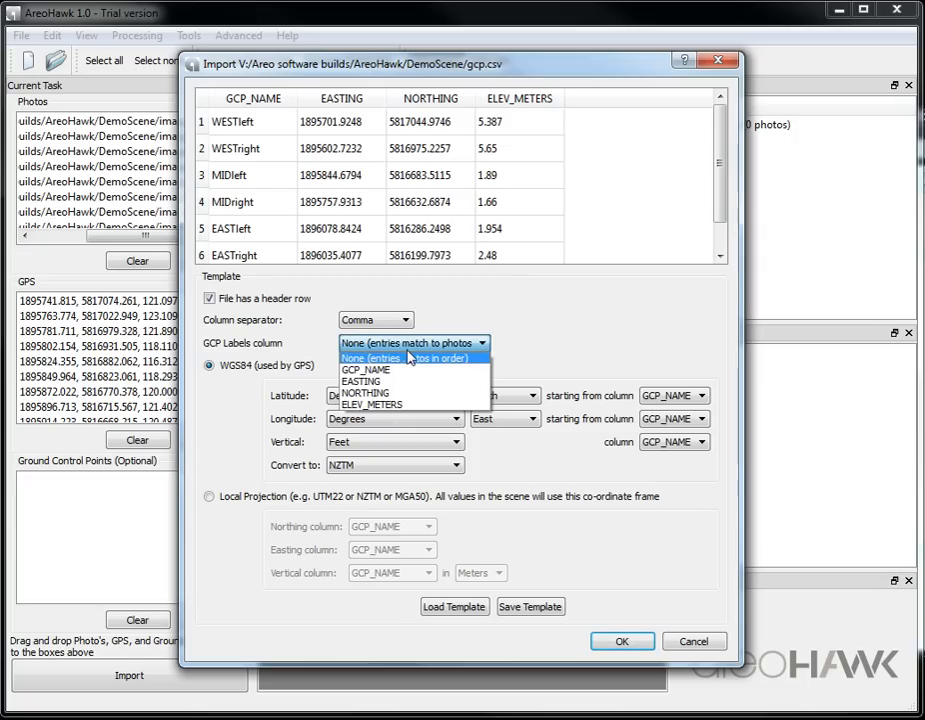
mouse_move(366, 370)
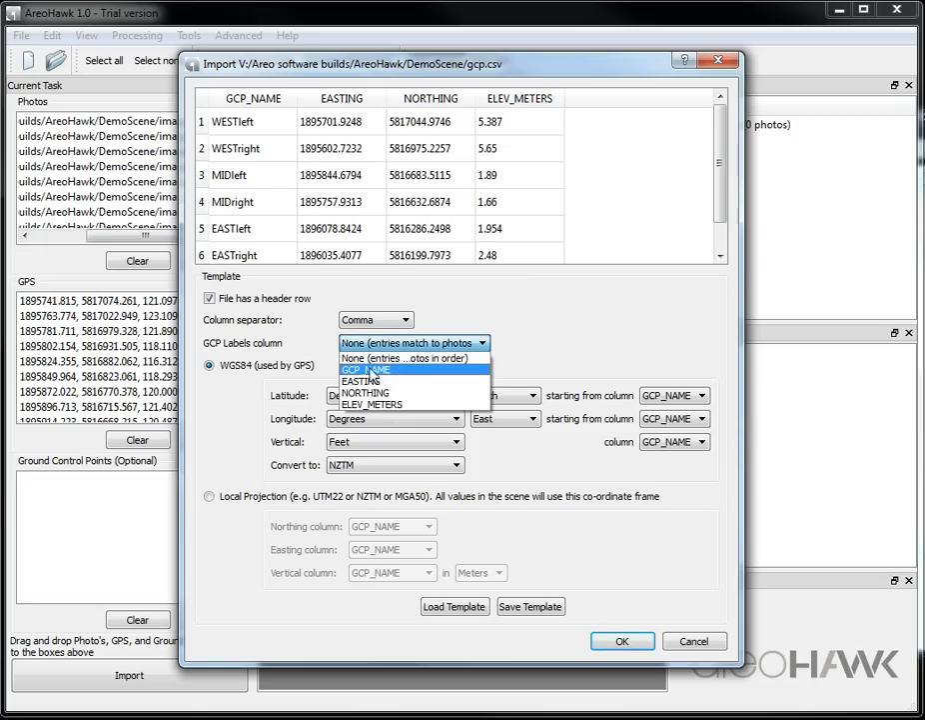
left_click(366, 370)
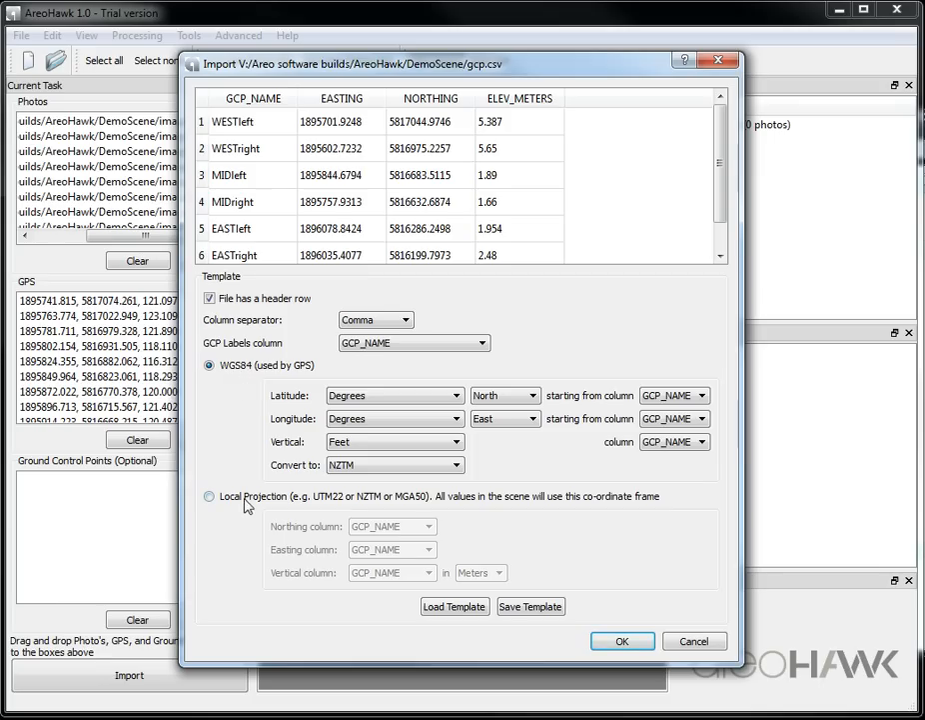
left_click(208, 496)
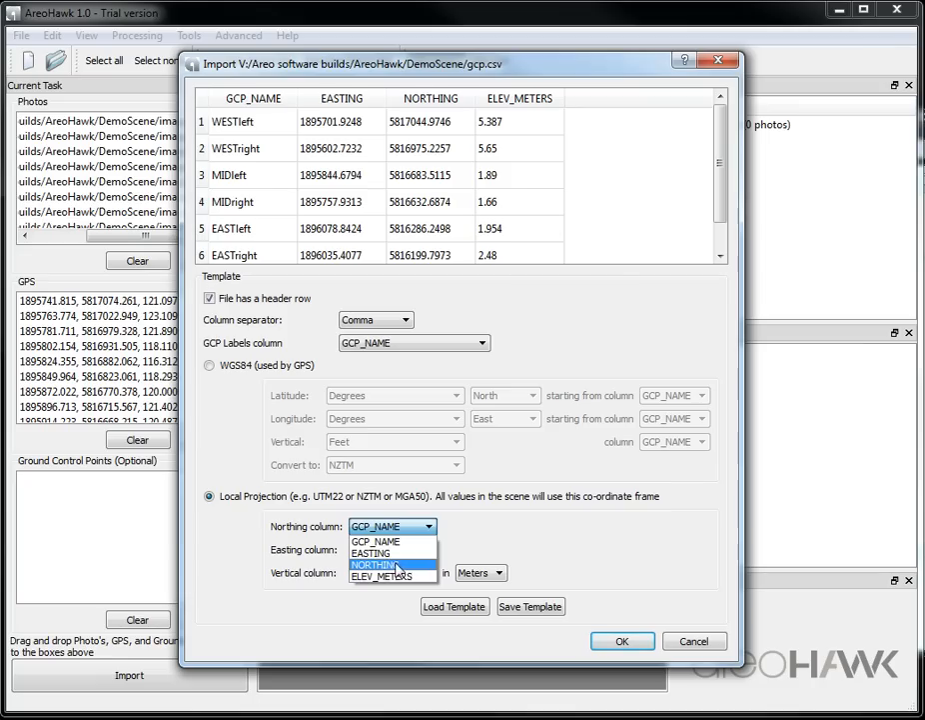
- Assign NORTHING and EASTING columns and finish importing the ground control points
left_click(376, 563)
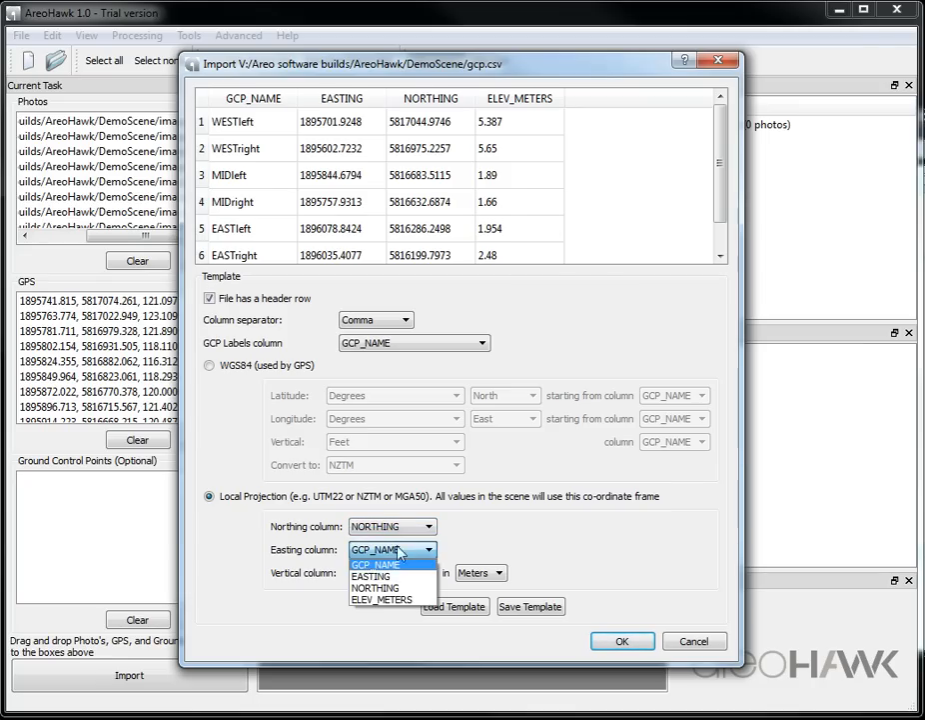
mouse_move(378, 576)
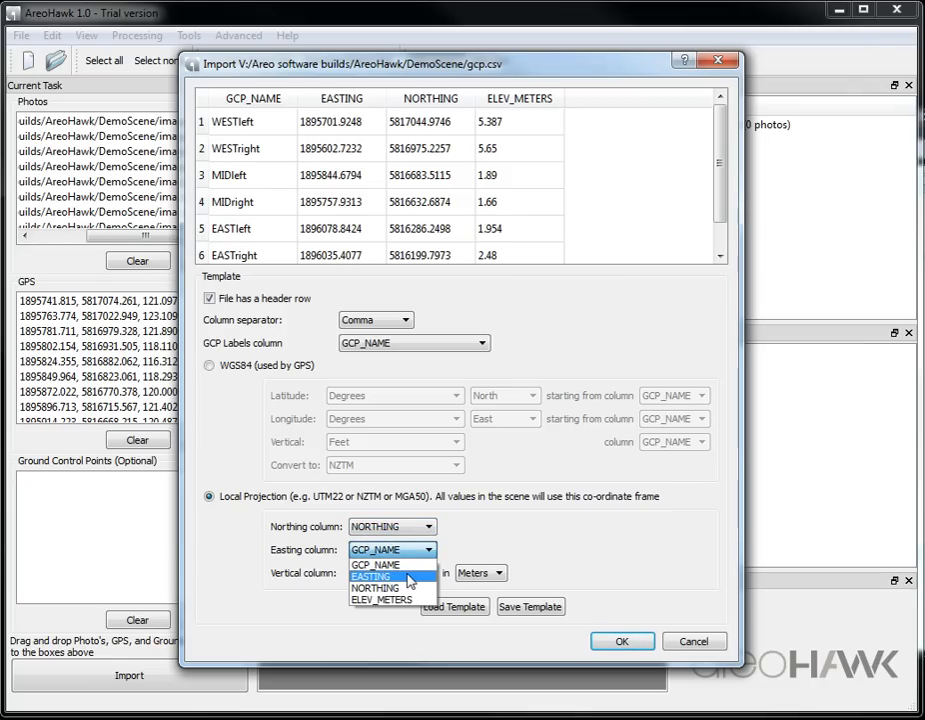
left_click(372, 576)
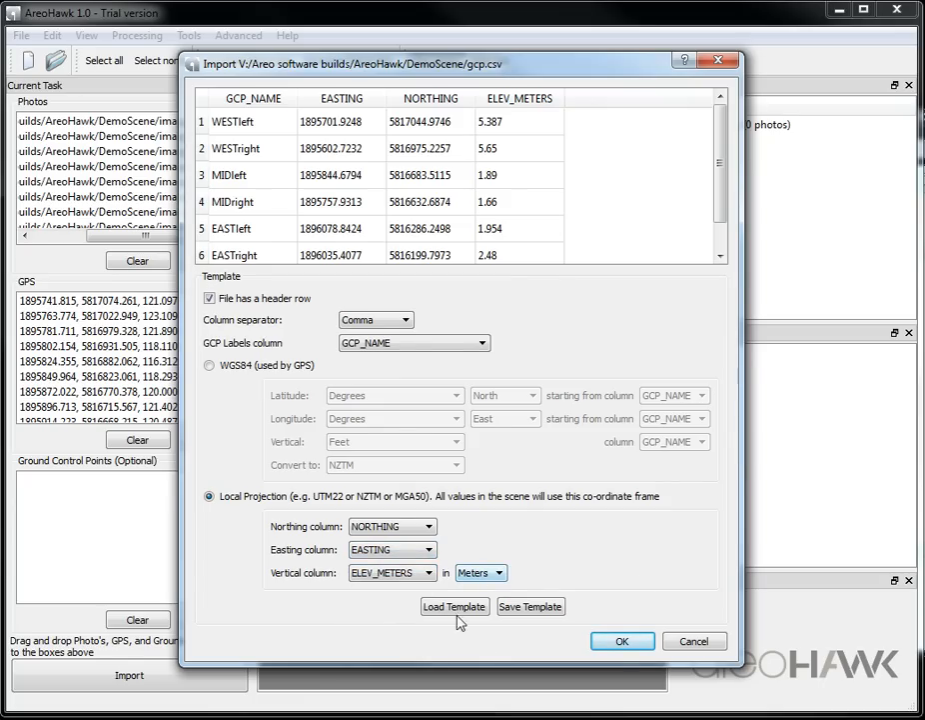
left_click(622, 639)
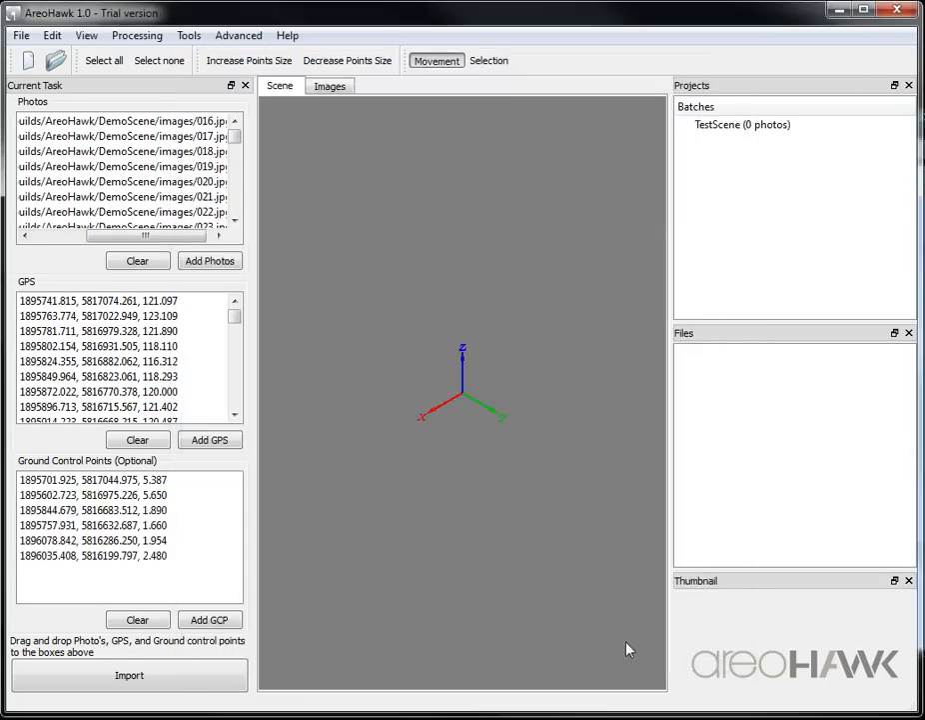
left_click(127, 510)
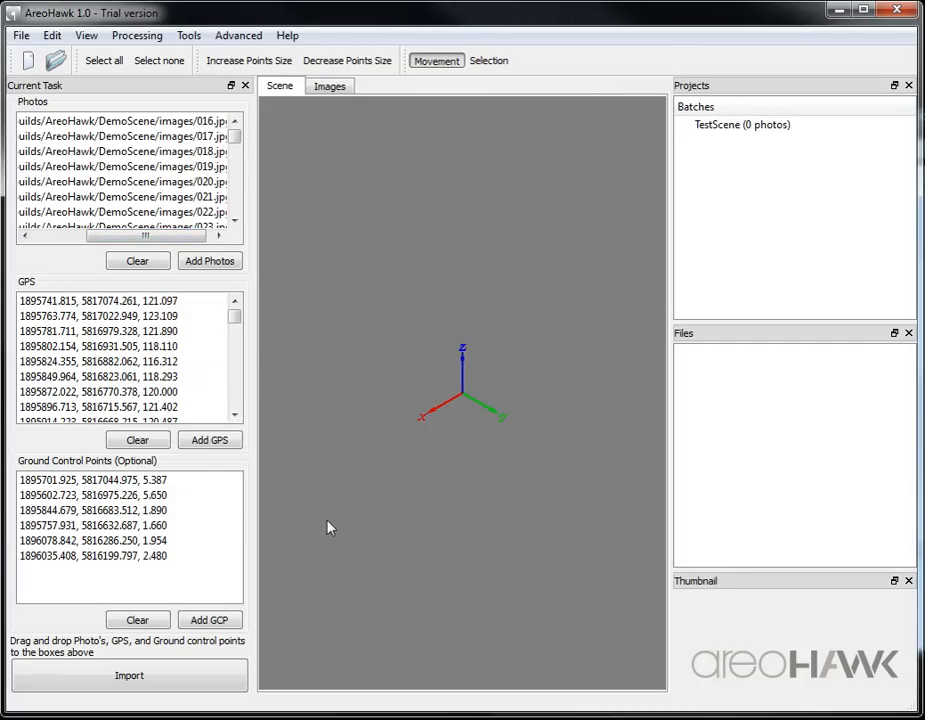
mouse_move(258, 629)
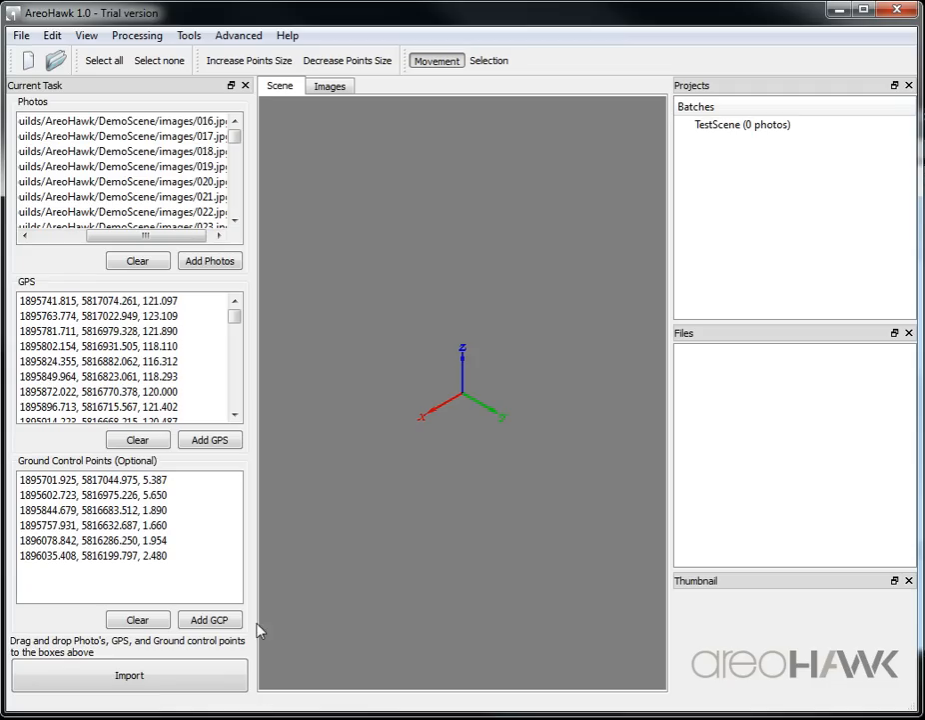
- Start importing the photos, GPS and control points into TestScene
left_click(127, 675)
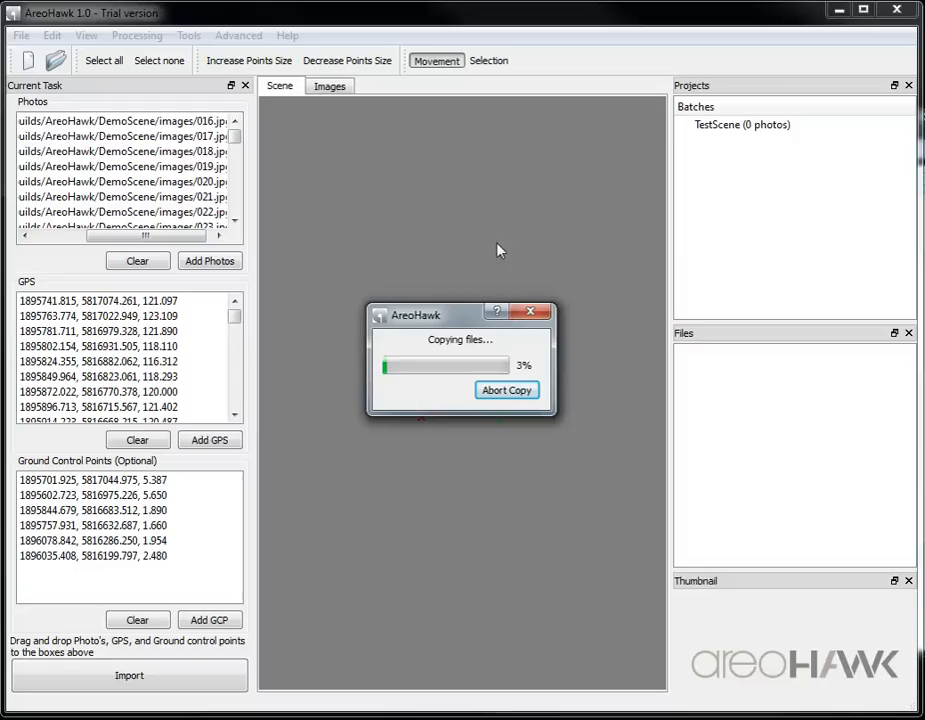
mouse_move(433, 447)
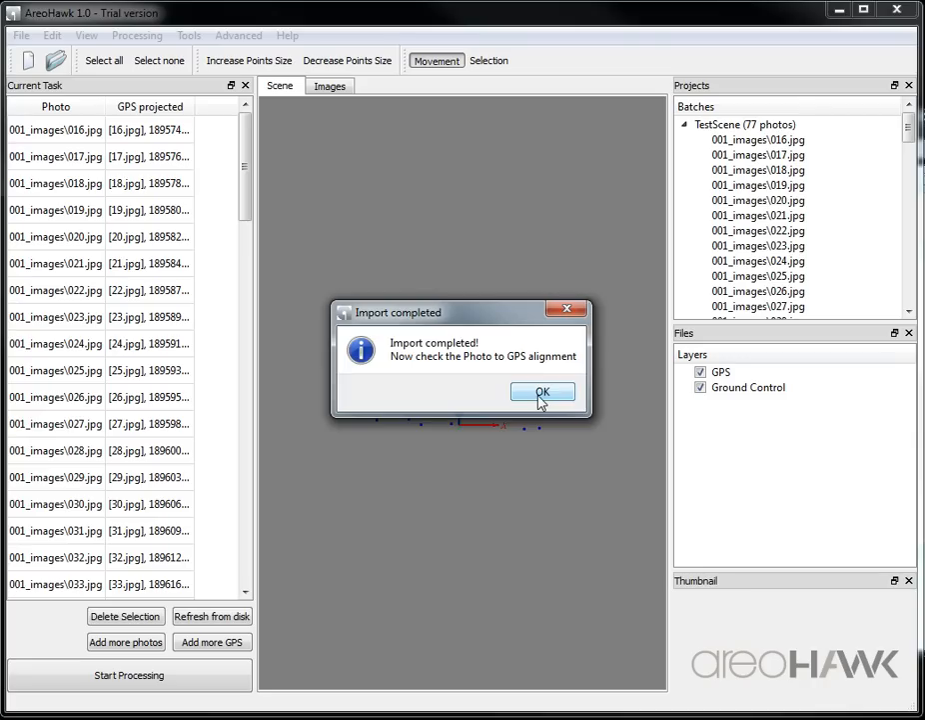
- Dismiss the completed message and orbit the 3D scene around the GPS track and control points
left_click(544, 390)
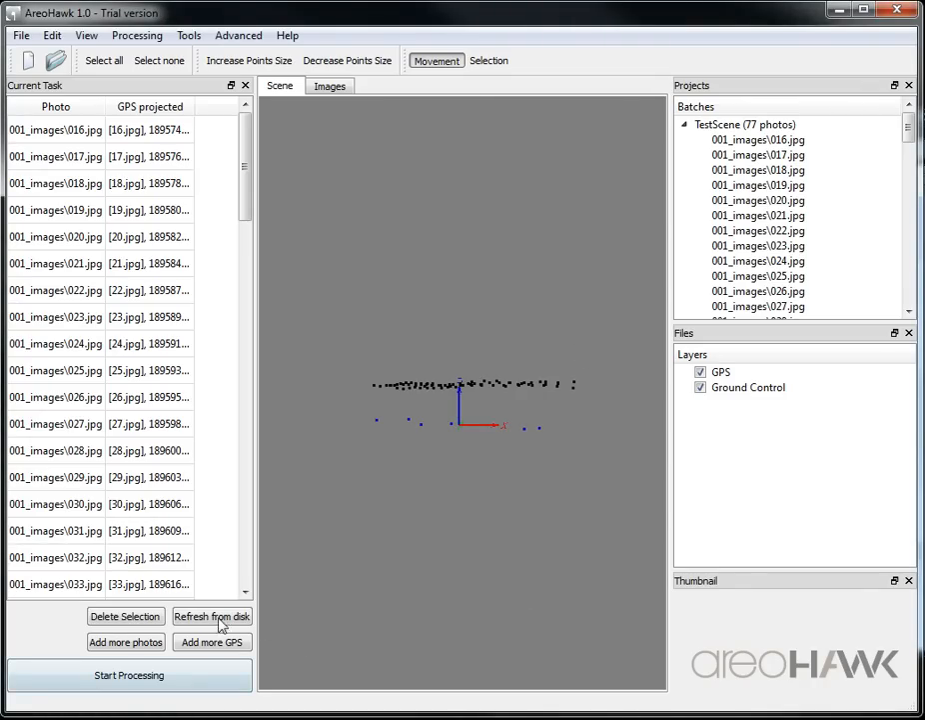
mouse_move(316, 213)
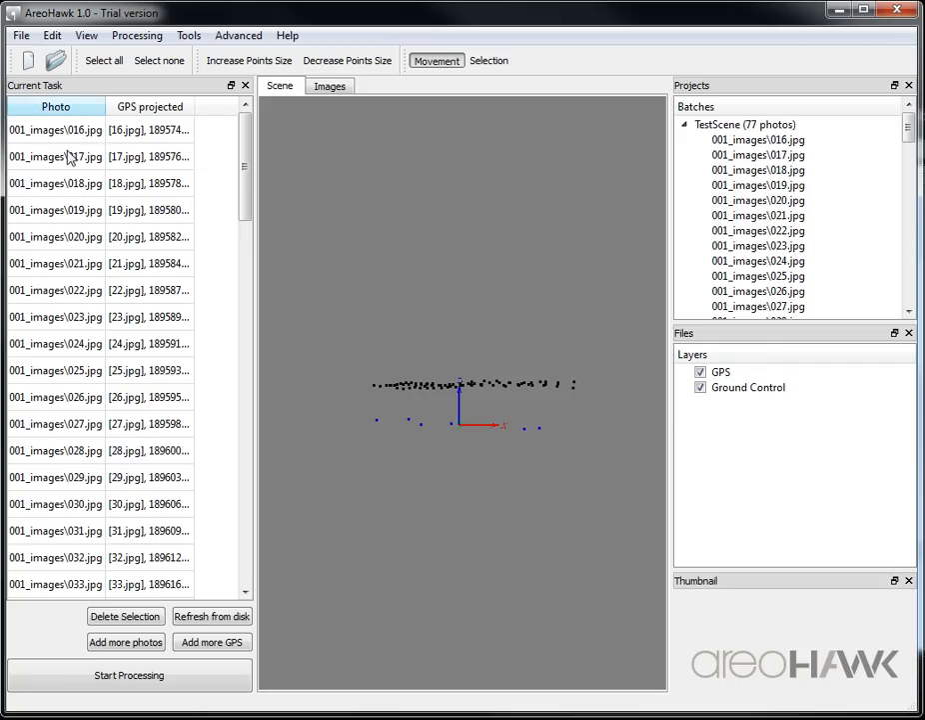
left_click(56, 128)
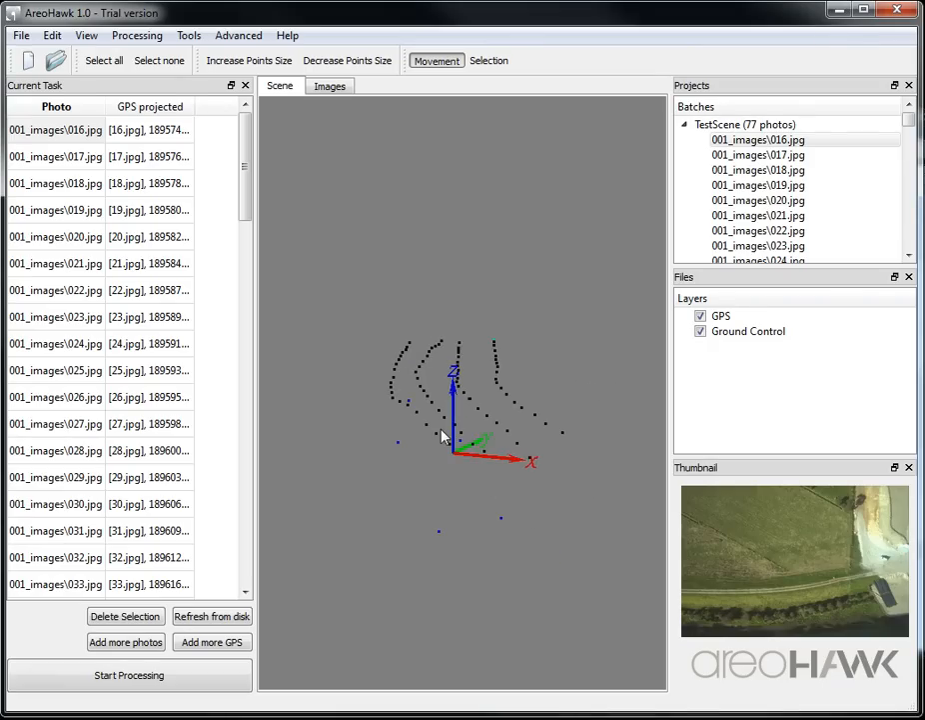
left_click_drag(443, 436, 456, 500)
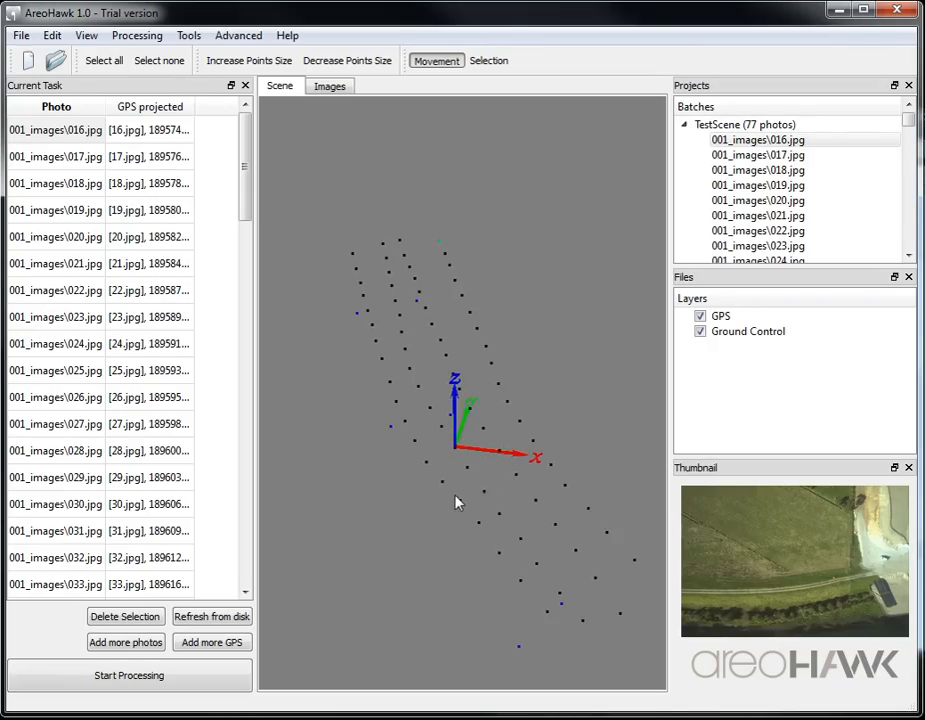
left_click_drag(456, 502, 489, 457)
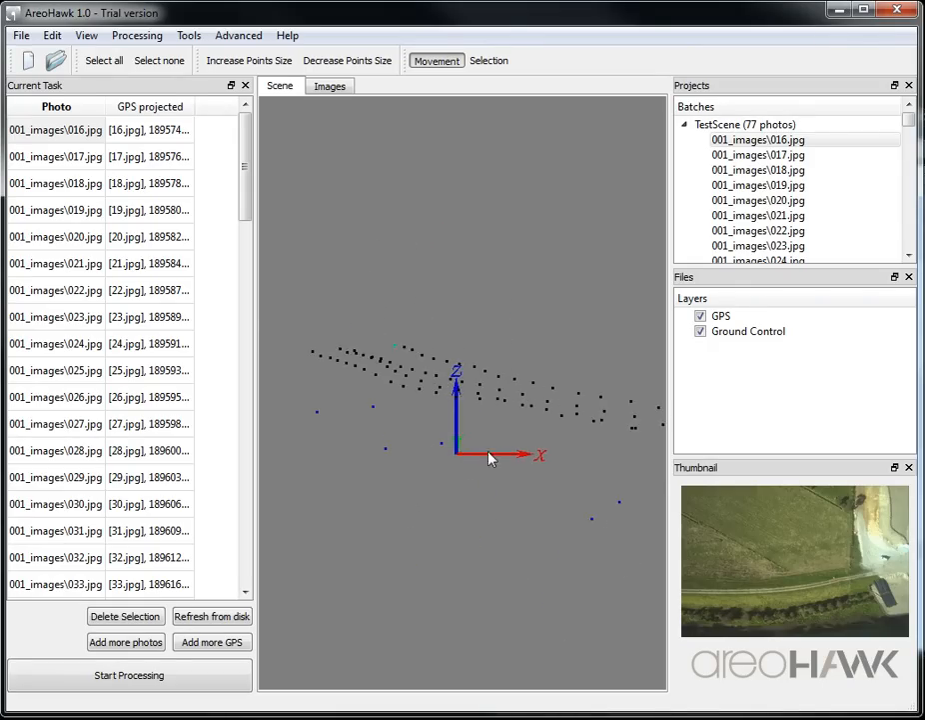
left_click_drag(490, 458, 436, 356)
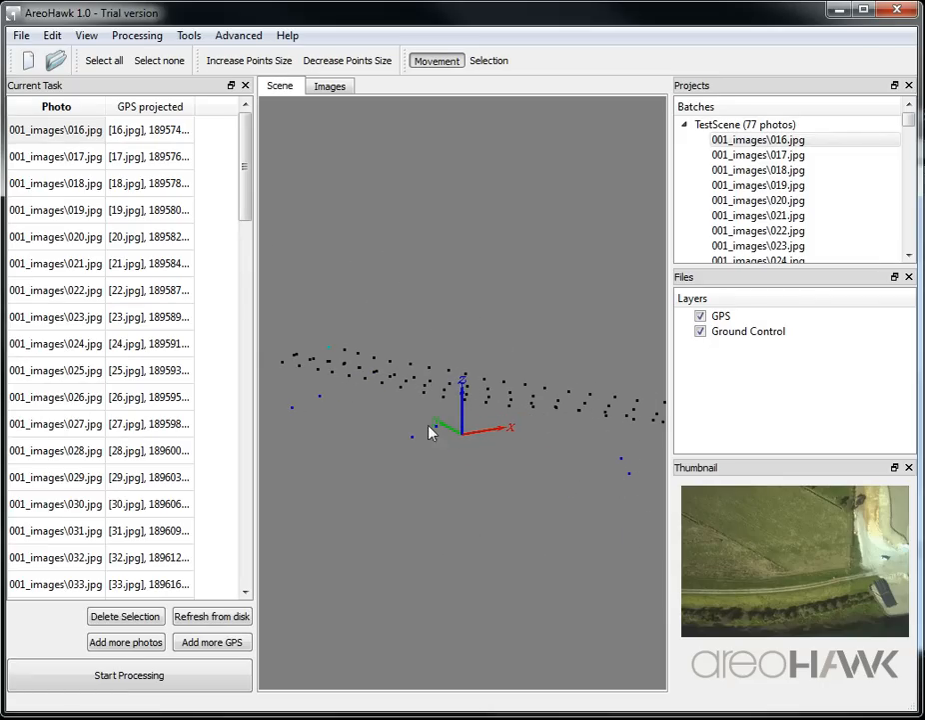
left_click_drag(430, 432, 471, 583)
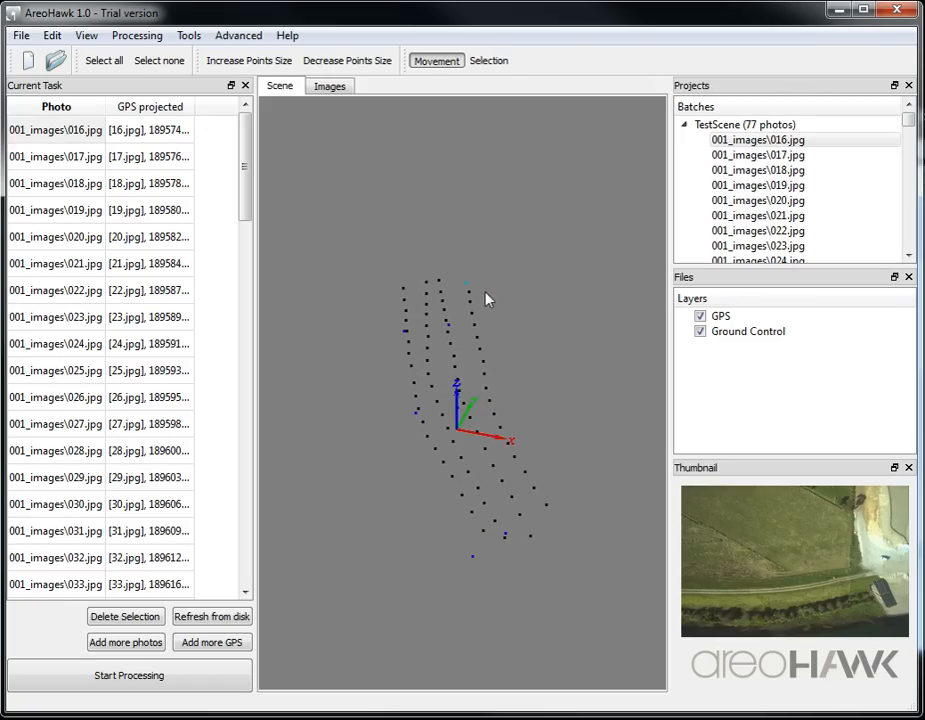
- Preview thumbnails of photos 016, 019, 018, 021, 024, 029 and 033 against their GPS positions
left_click(56, 128)
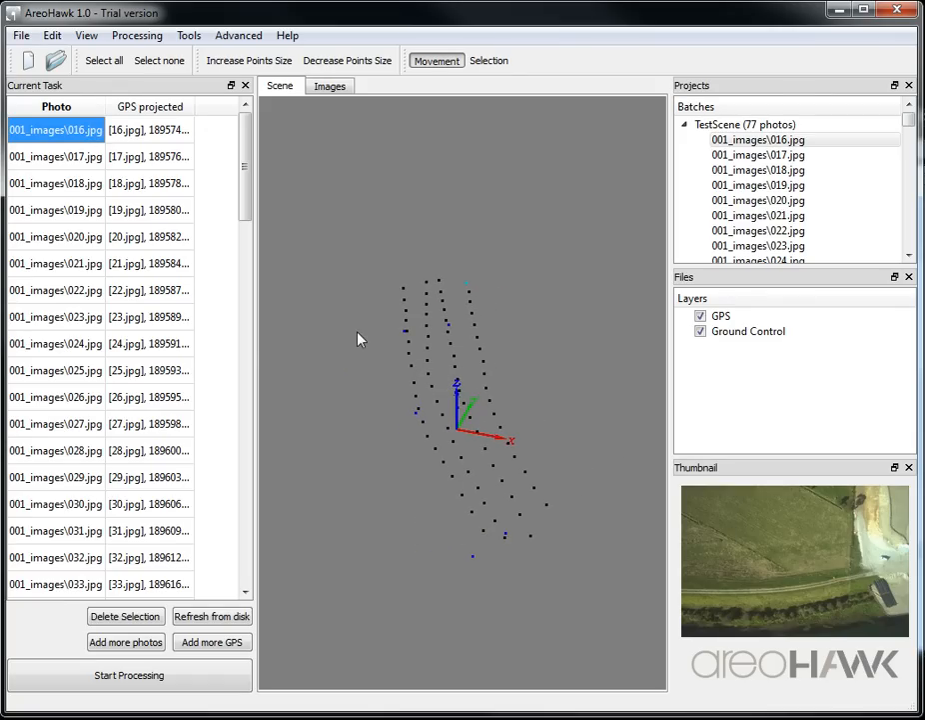
left_click(56, 210)
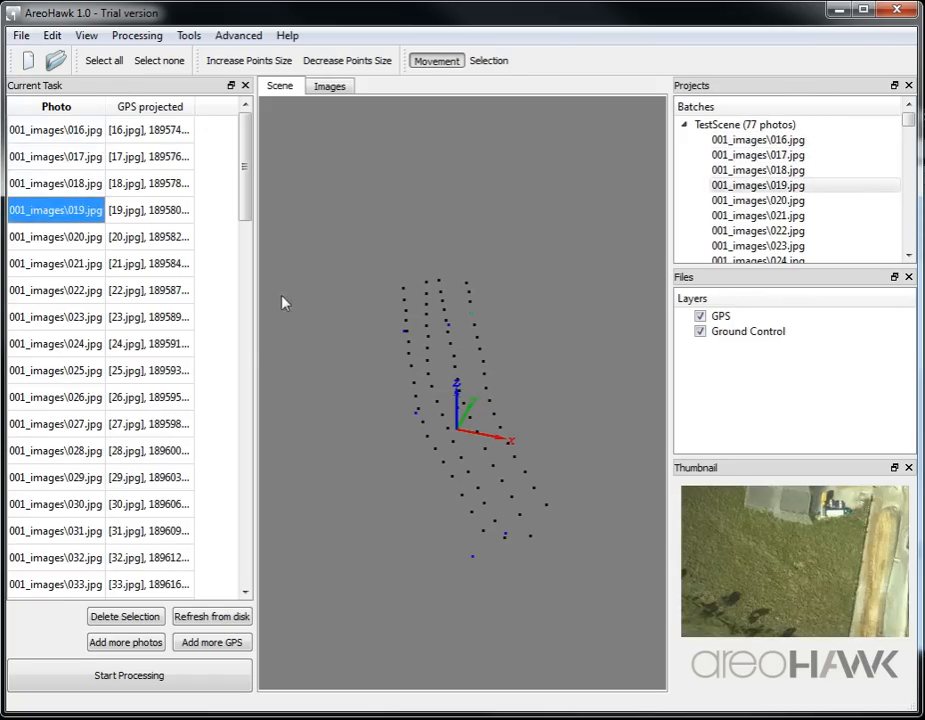
mouse_move(366, 312)
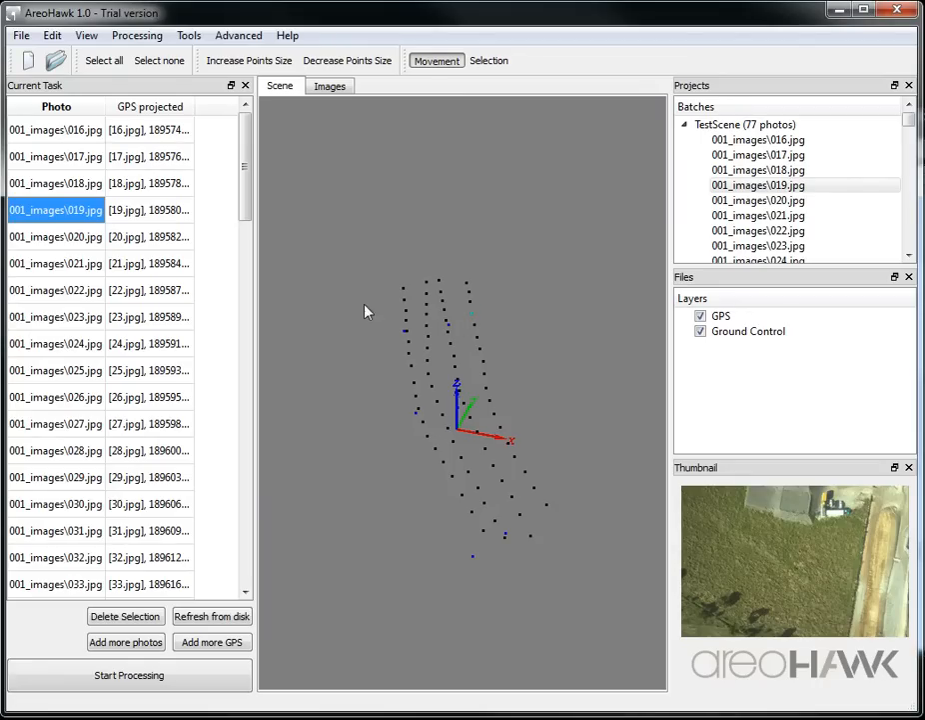
left_click(56, 184)
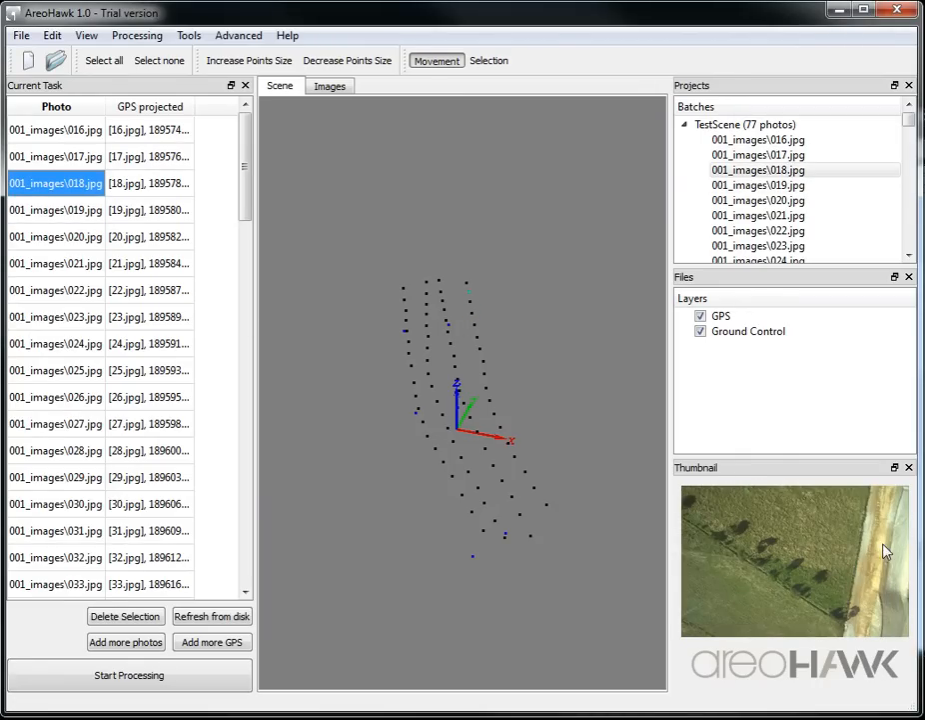
mouse_move(862, 540)
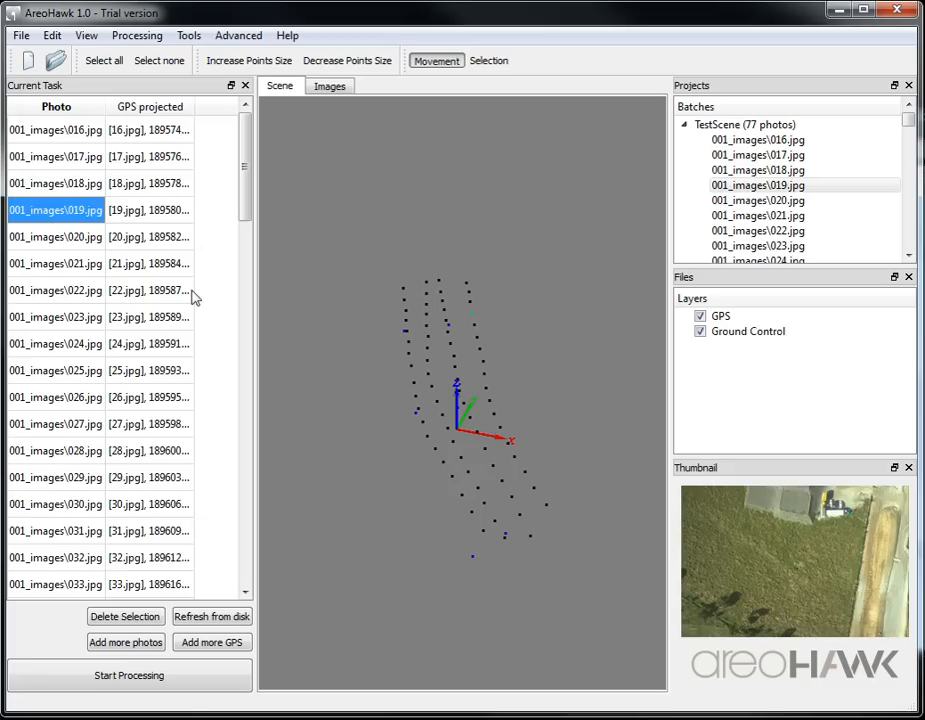
left_click(56, 264)
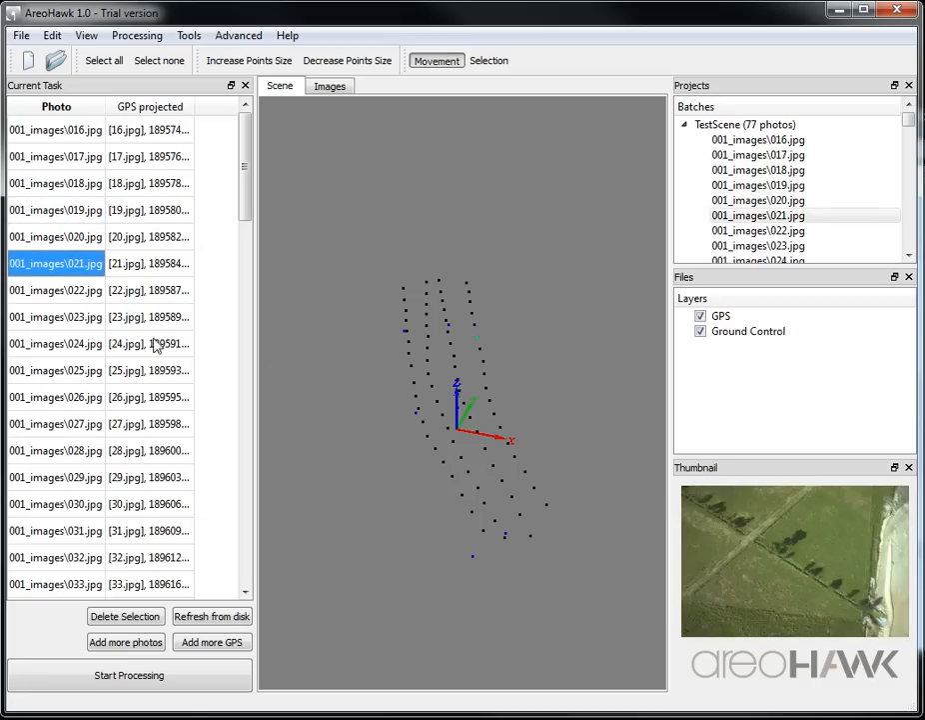
left_click(56, 344)
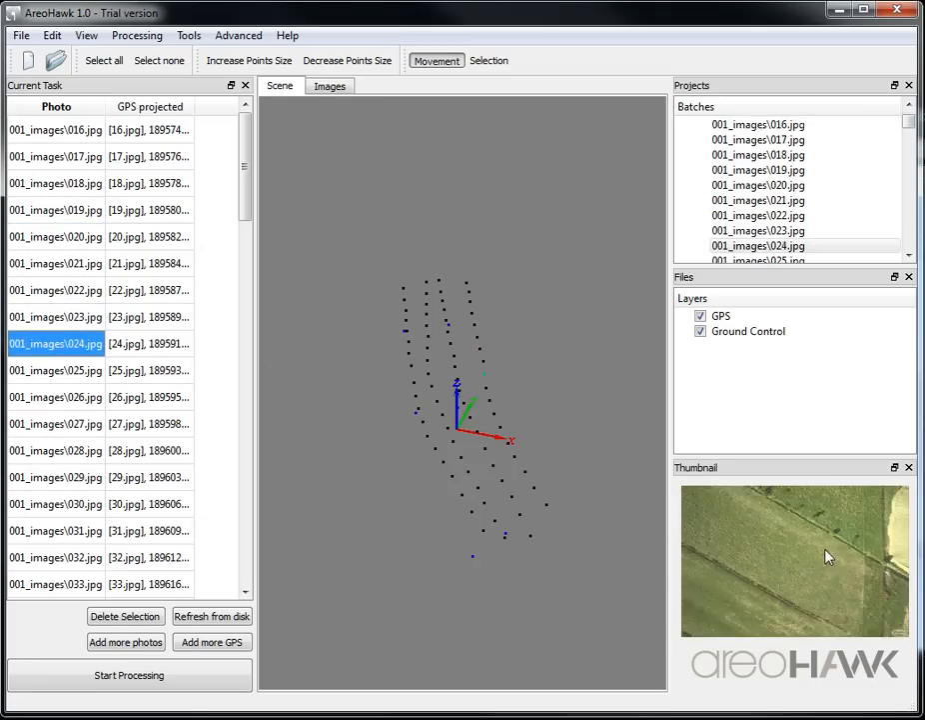
left_click(56, 424)
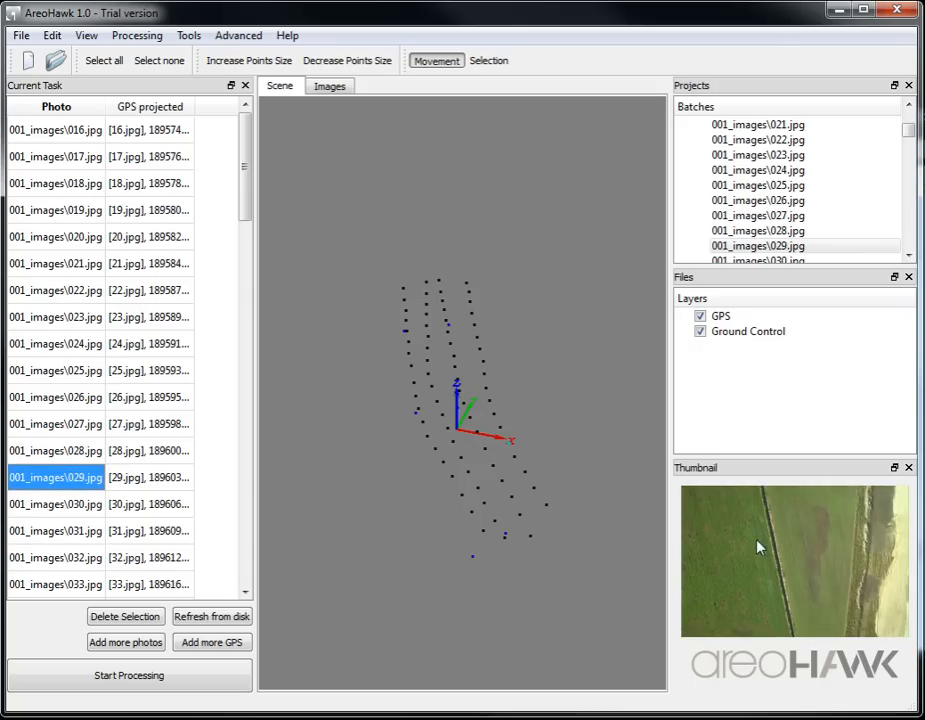
left_click(56, 504)
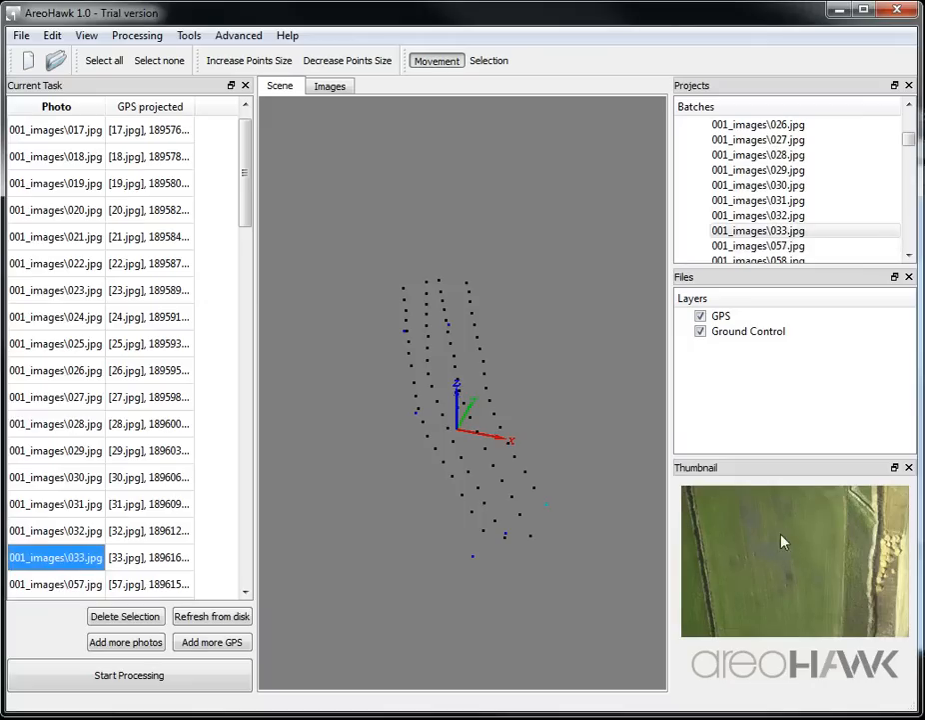
mouse_move(788, 544)
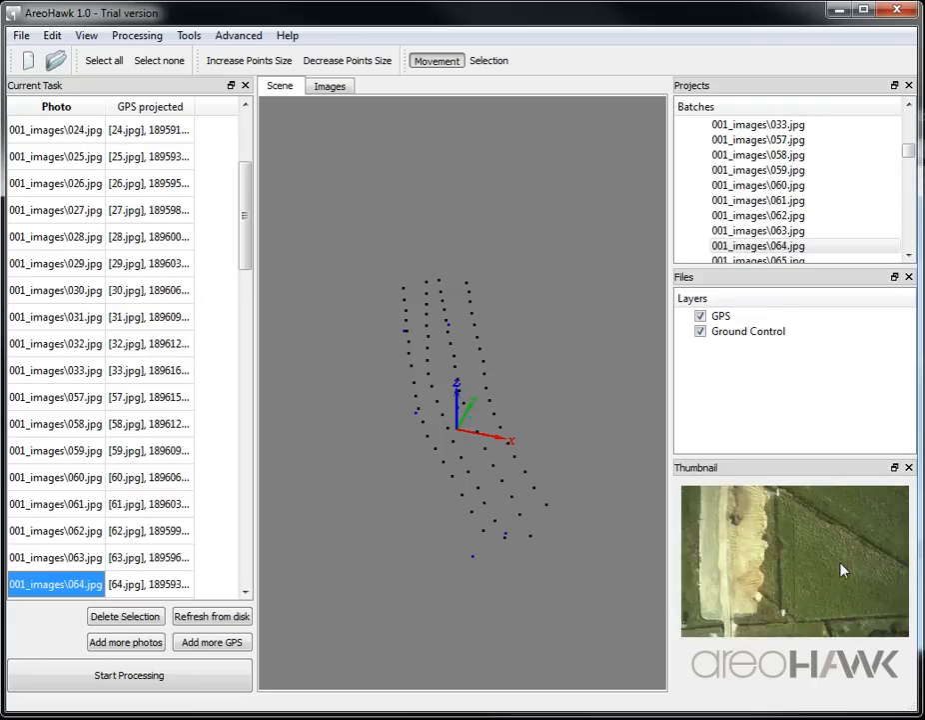
- Scroll down the photo list past photos 057–108 toward photo 116
scroll("down", 3)
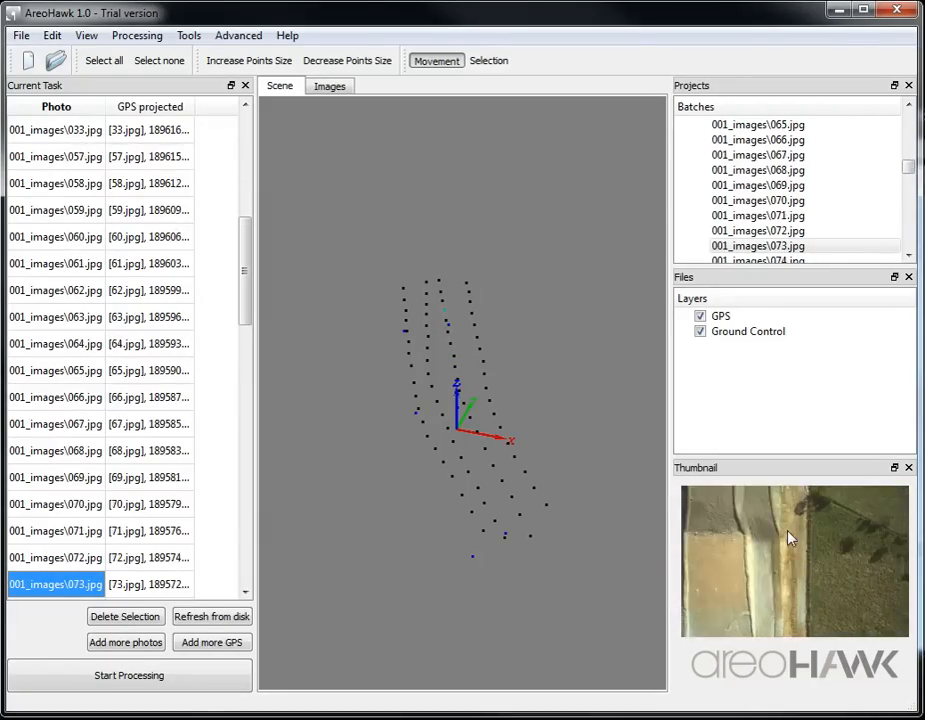
scroll("down", 3)
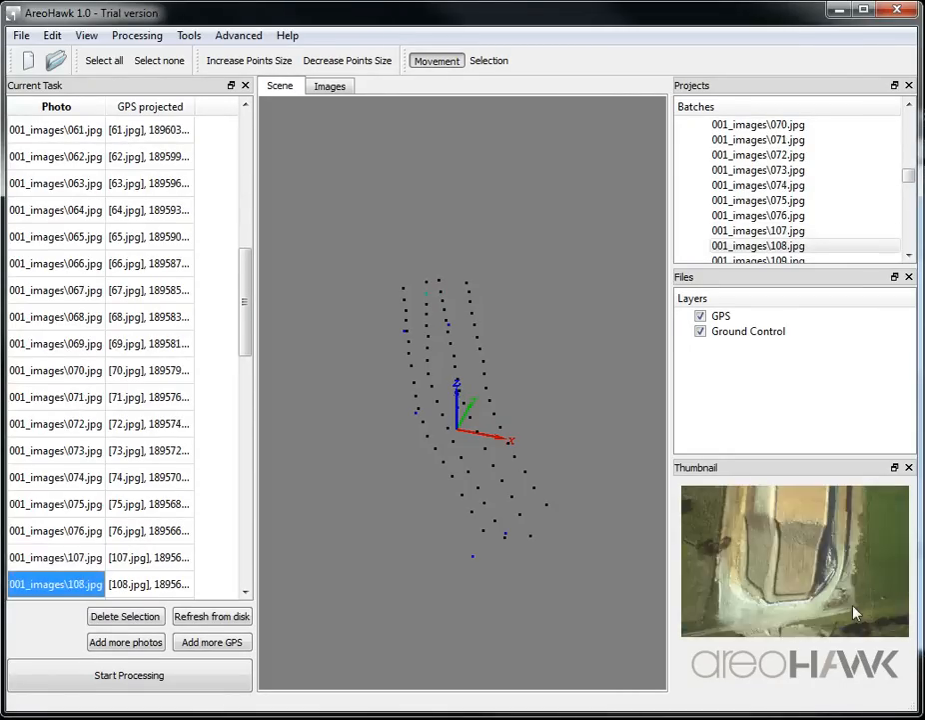
scroll("down", 3)
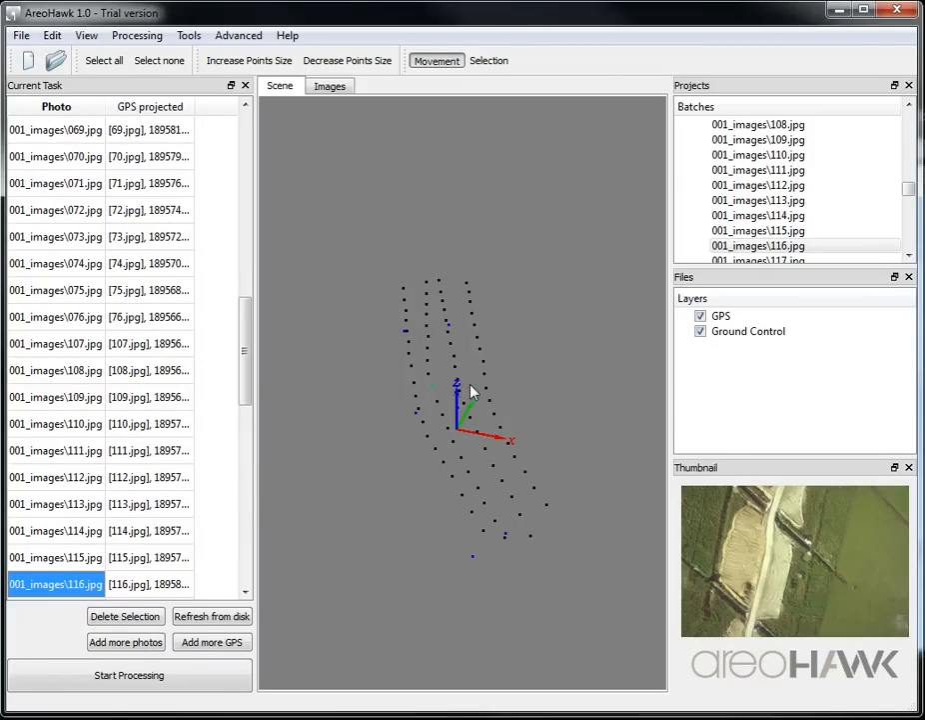
scroll("down", 3)
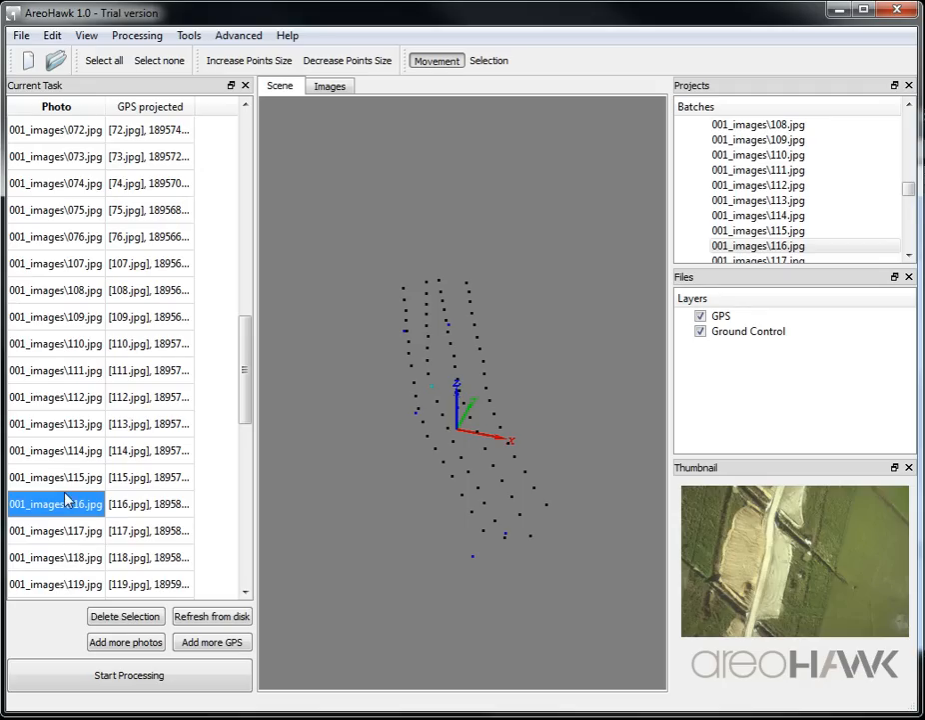
mouse_move(48, 504)
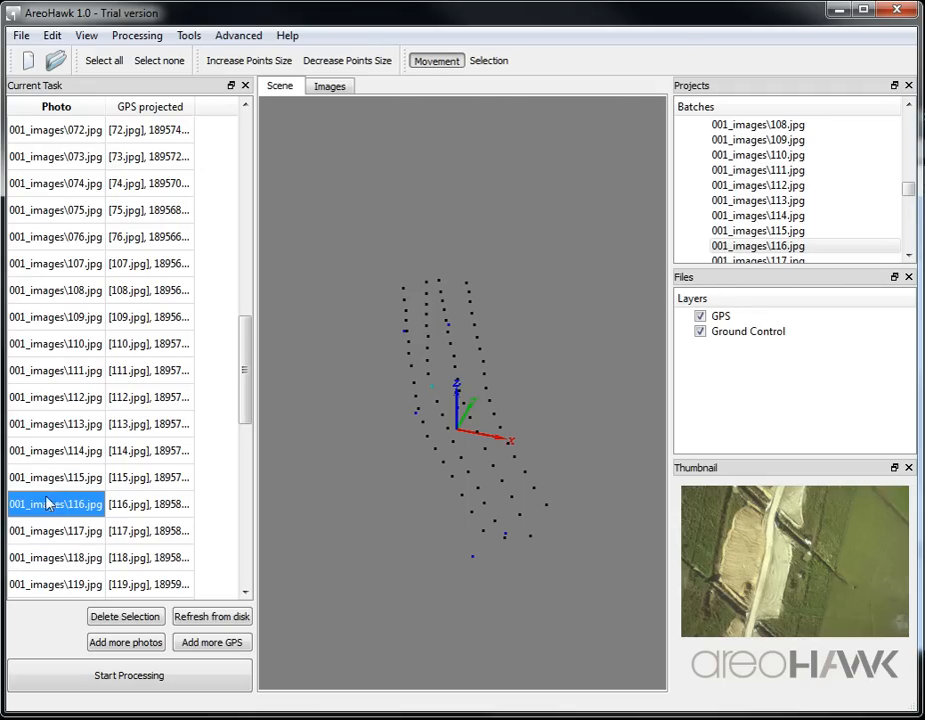
mouse_move(164, 564)
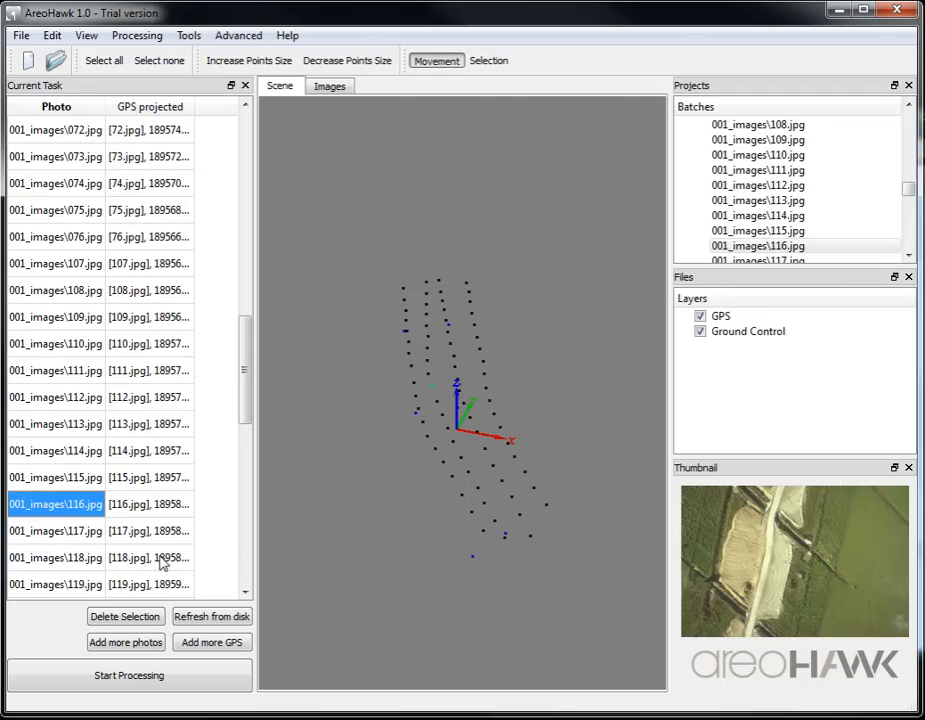
mouse_move(150, 512)
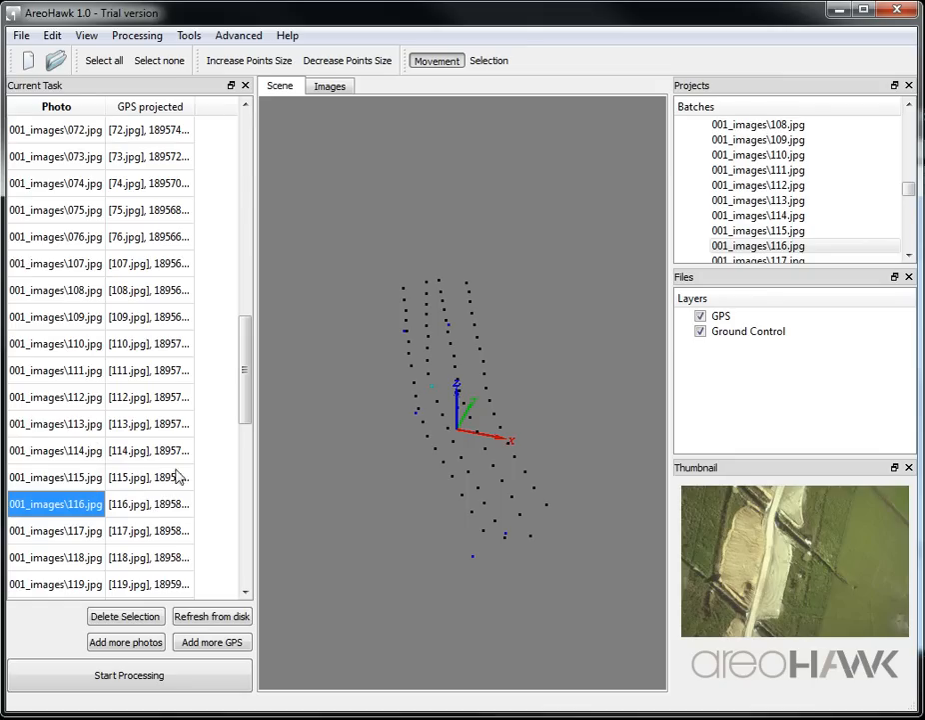
- Select photo 114's projected GPS cell to compare its thumbnail with the recorded position
left_click(150, 450)
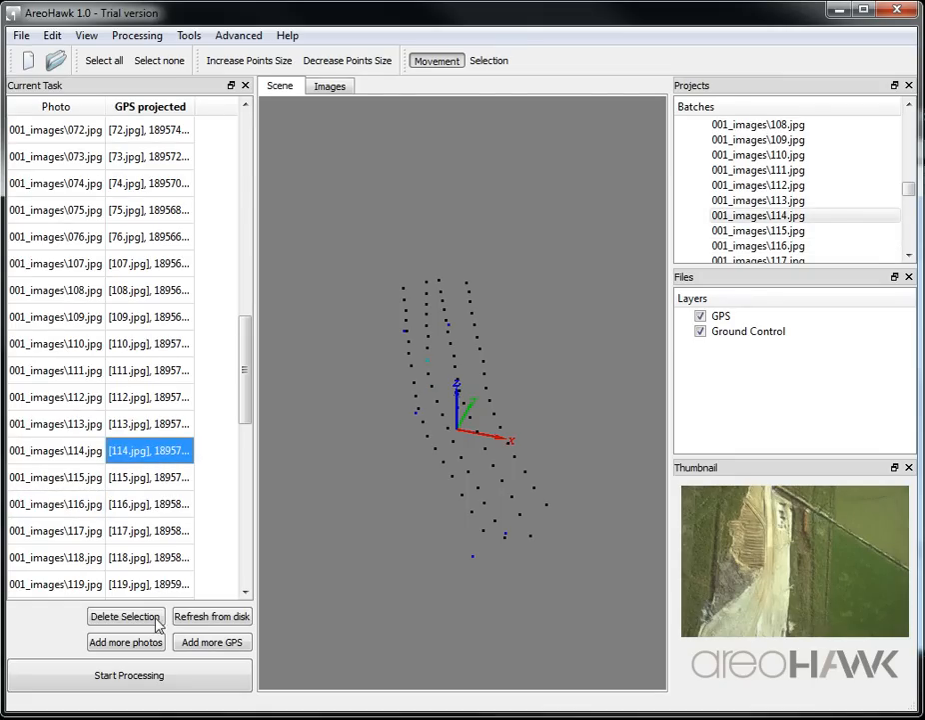
mouse_move(167, 568)
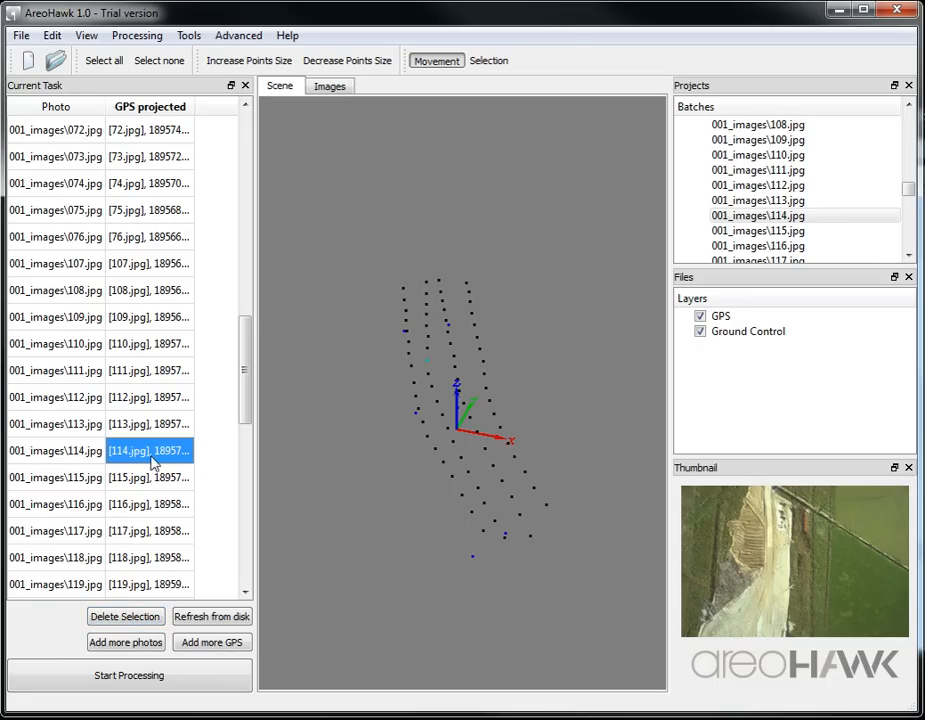
mouse_move(162, 496)
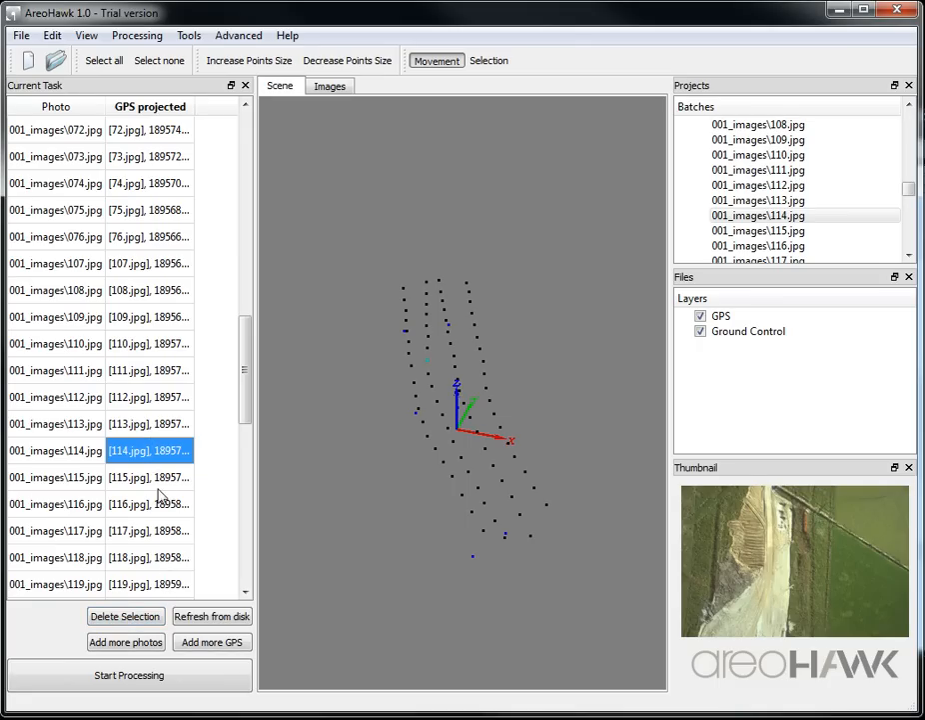